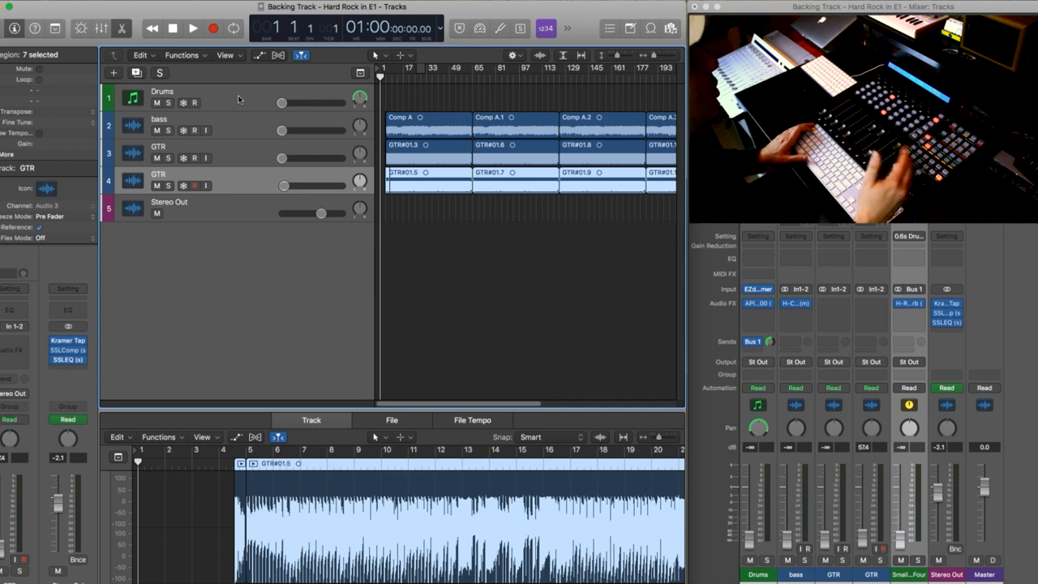
pyautogui.moveTo(239, 99)
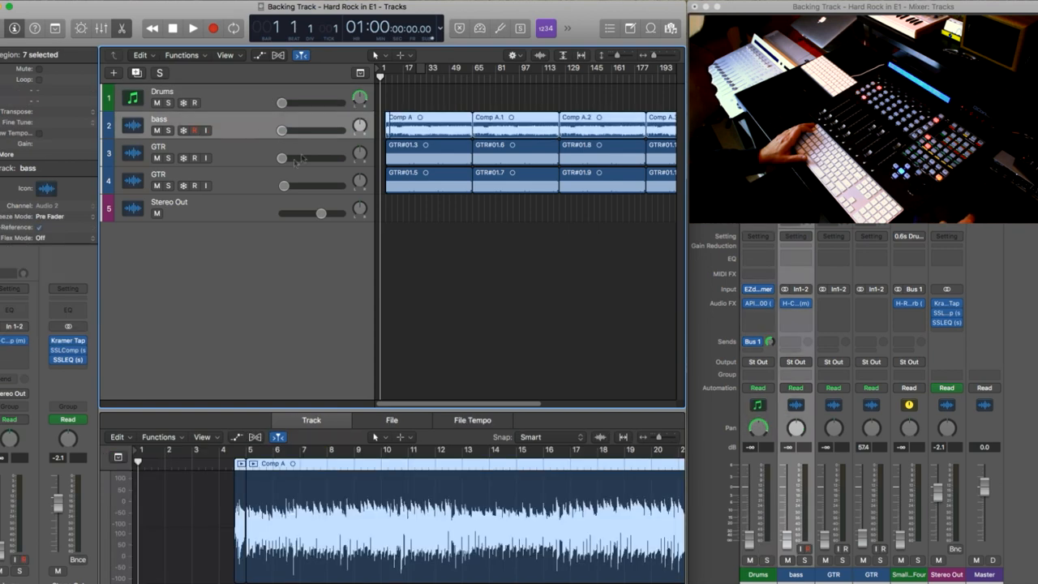
# Step: Insert Audio Assault's XCTR on the Drums channel and show its editor
pyautogui.click(159, 173)
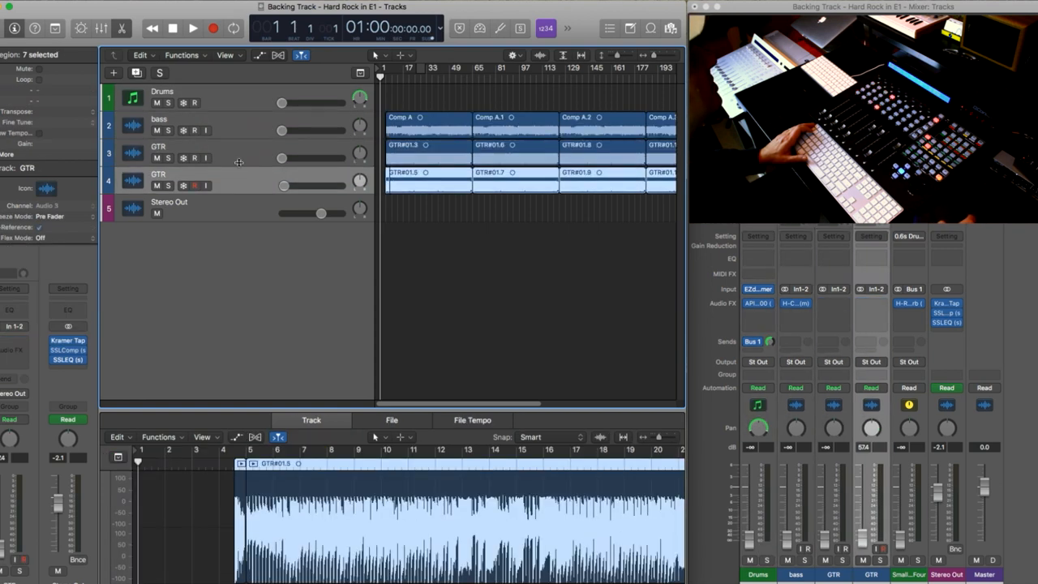
pyautogui.moveTo(240, 119)
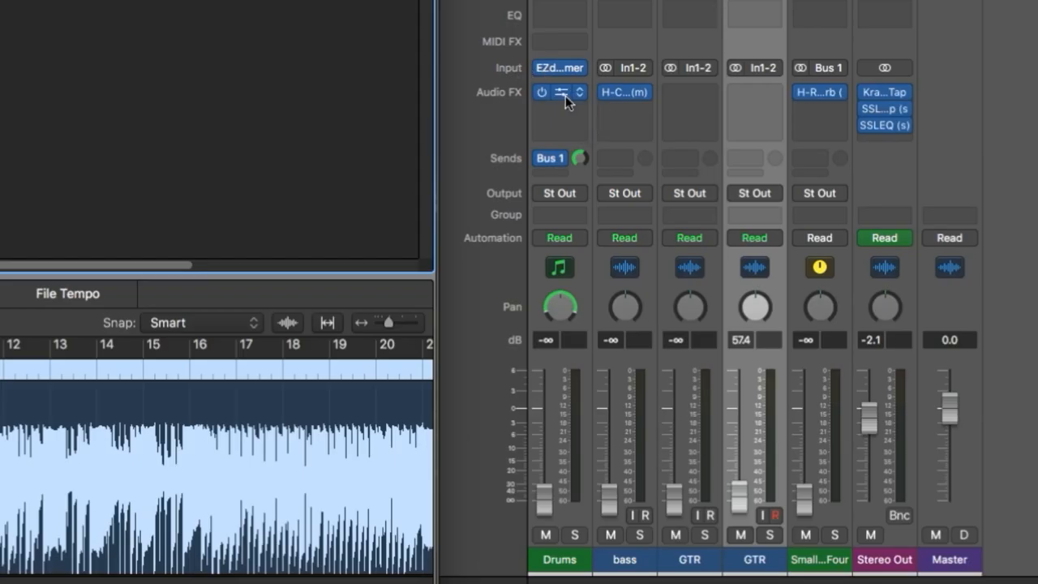
pyautogui.click(560, 91)
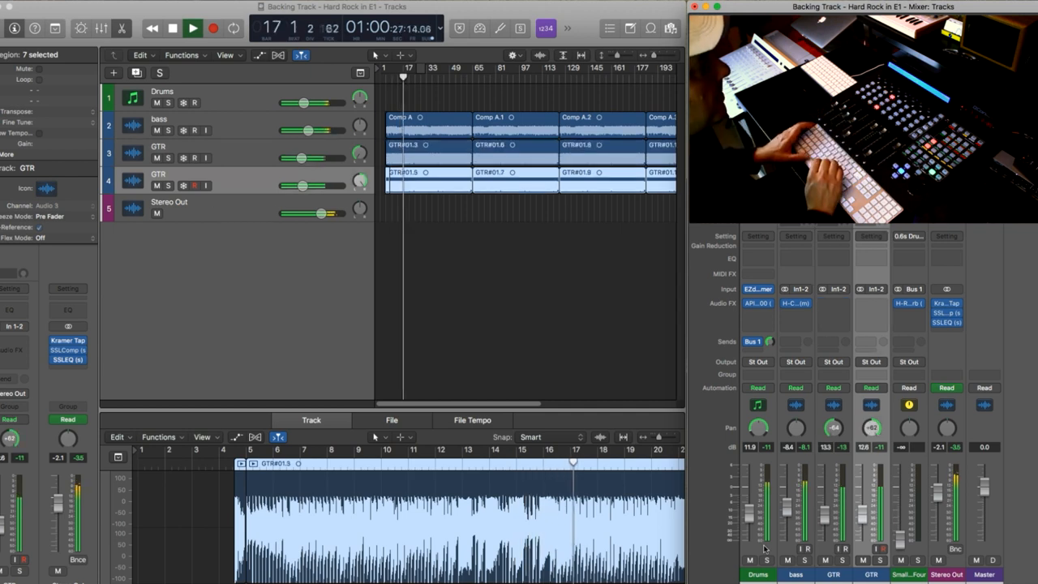
pyautogui.click(172, 30)
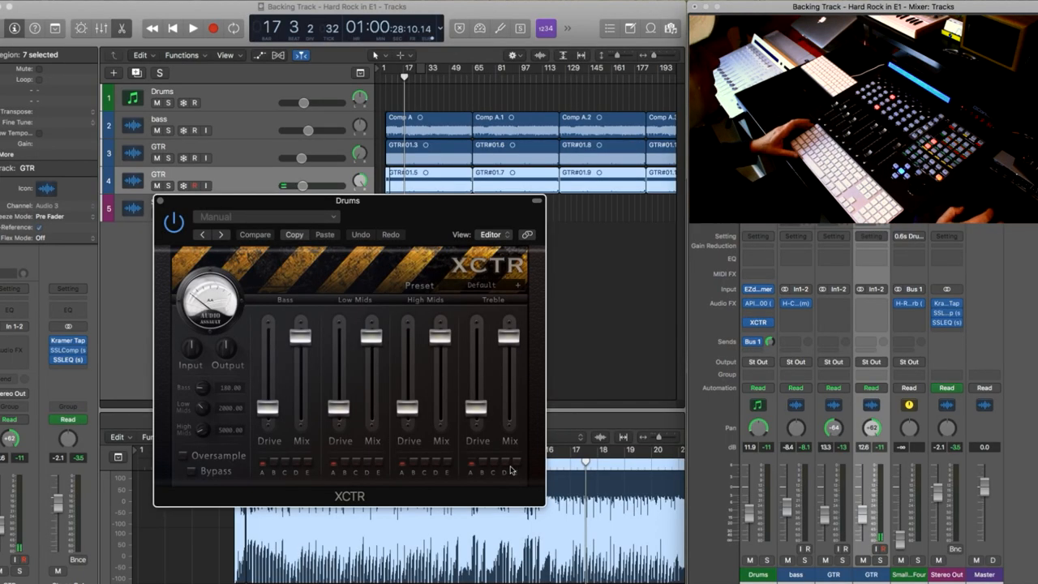
pyautogui.moveTo(398, 211)
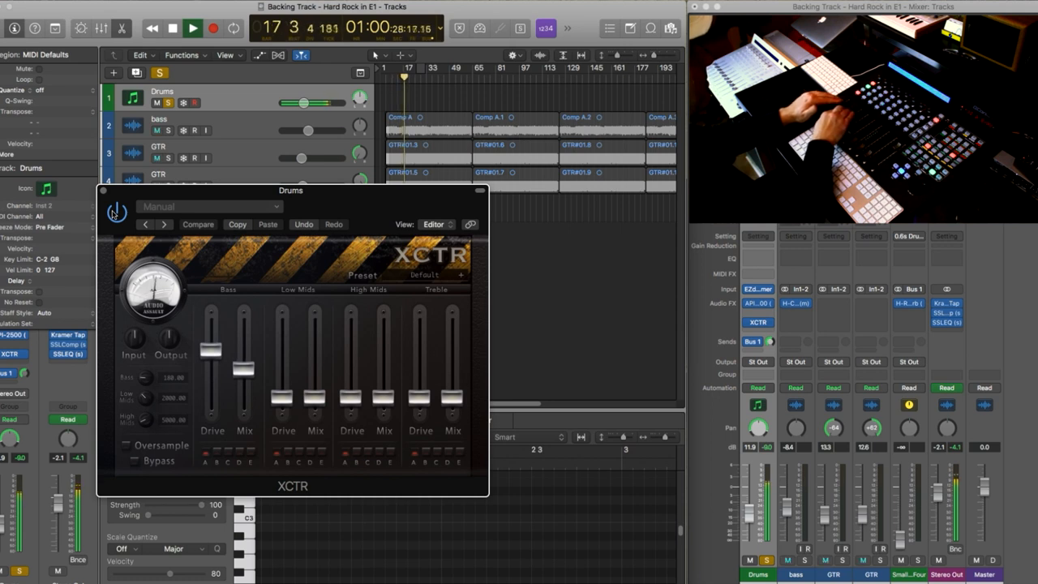
# Step: Raise XCTR's bass-band Drive and Mix on the drums while the track plays
pyautogui.click(198, 224)
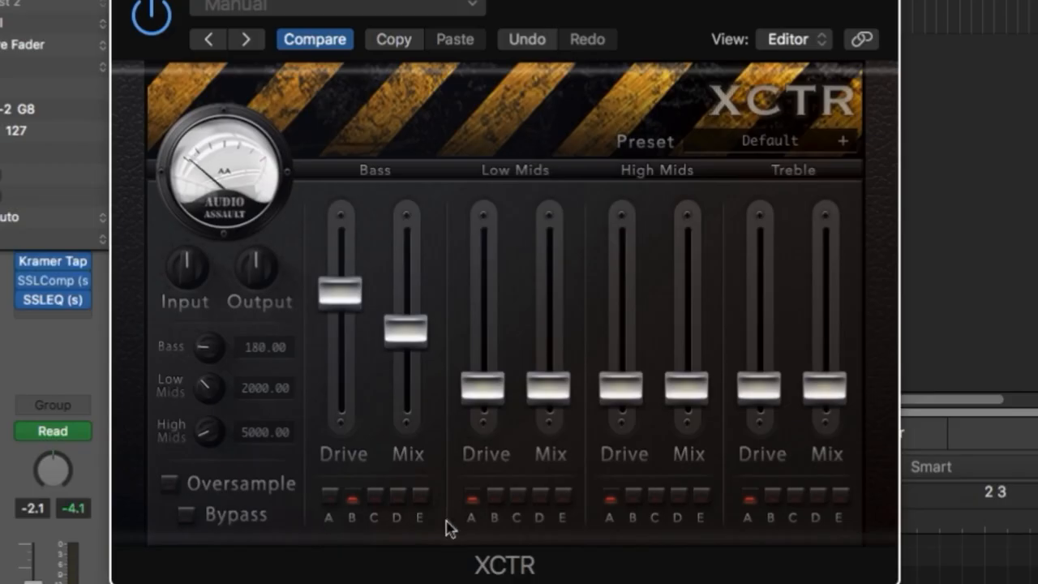
pyautogui.moveTo(414, 506)
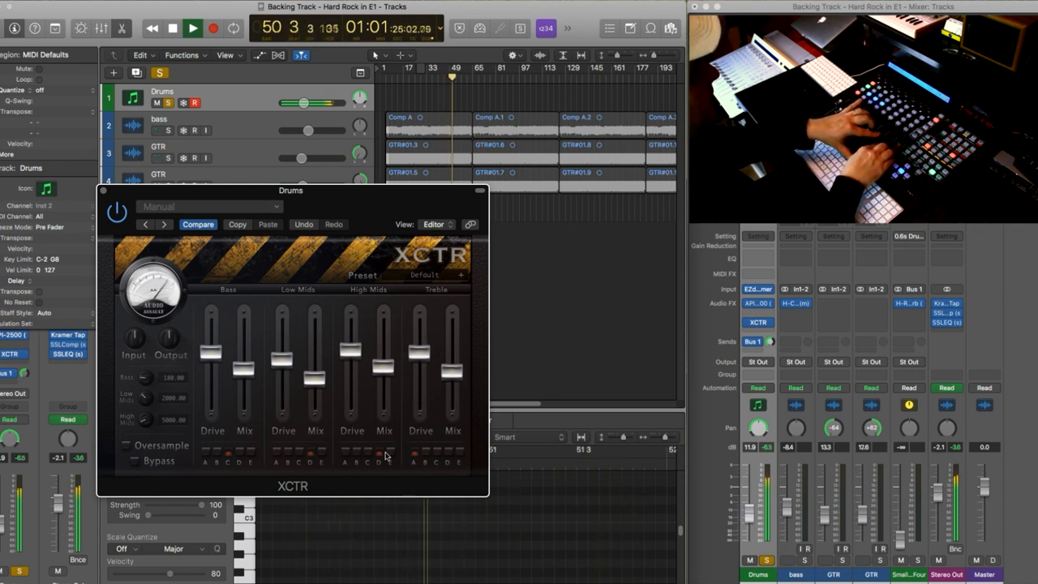
# Step: Balance the XCTR Drive/Mix levels across all four drum bands during playback
pyautogui.click(172, 29)
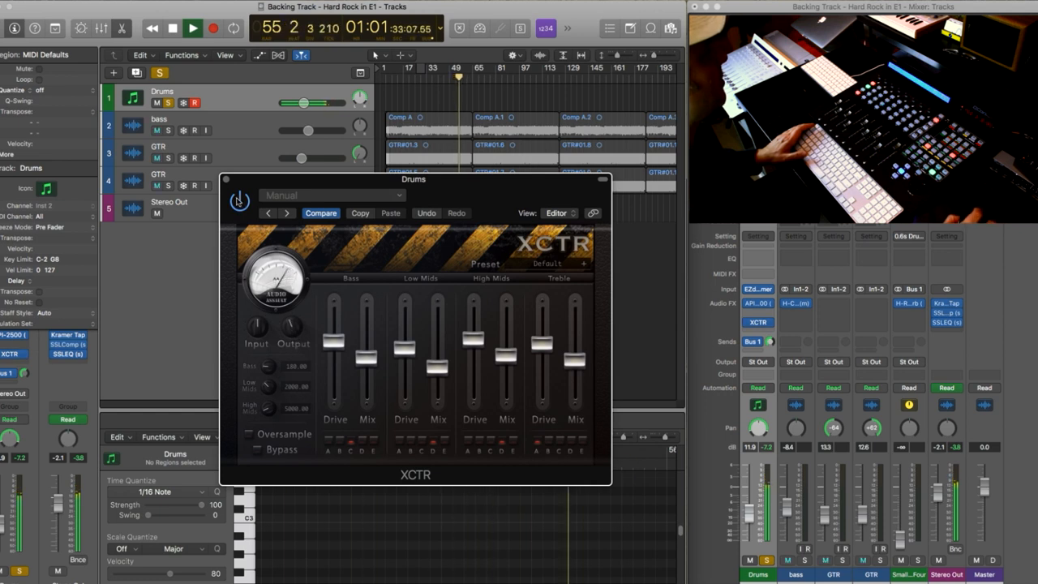
pyautogui.moveTo(413, 179); pyautogui.dragTo(337, 192)
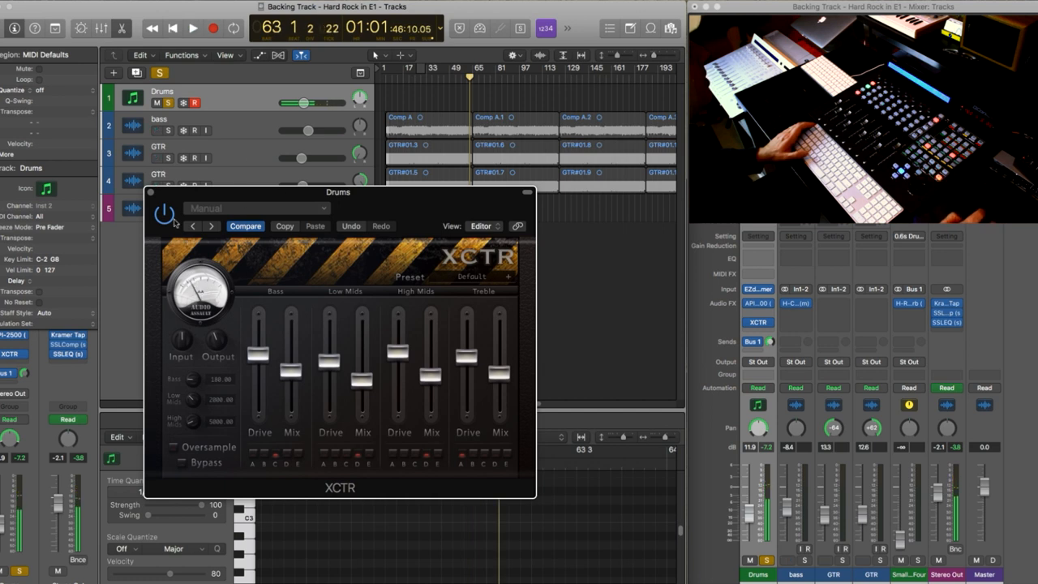
pyautogui.click(192, 28)
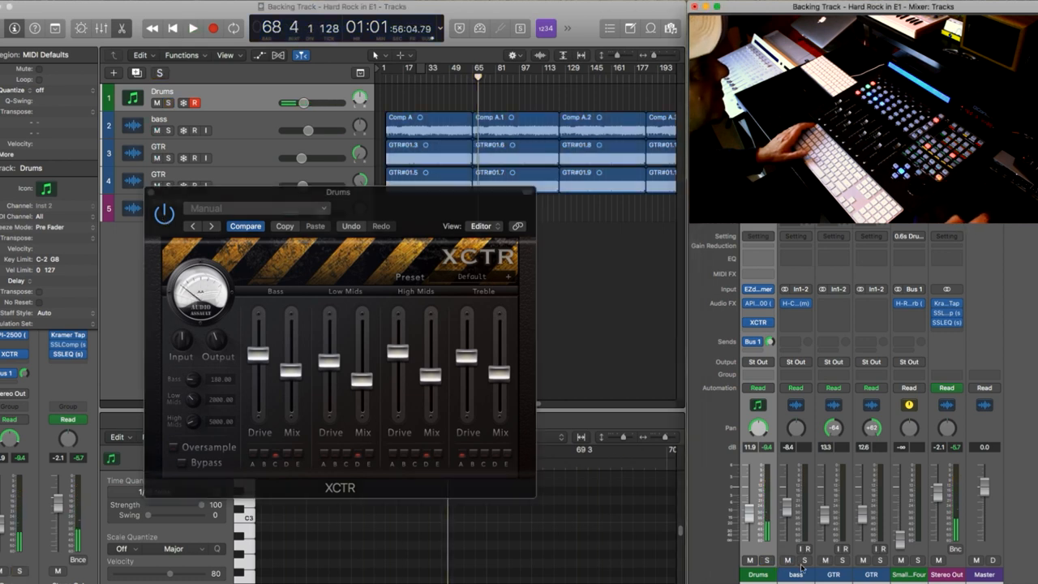
pyautogui.click(191, 28)
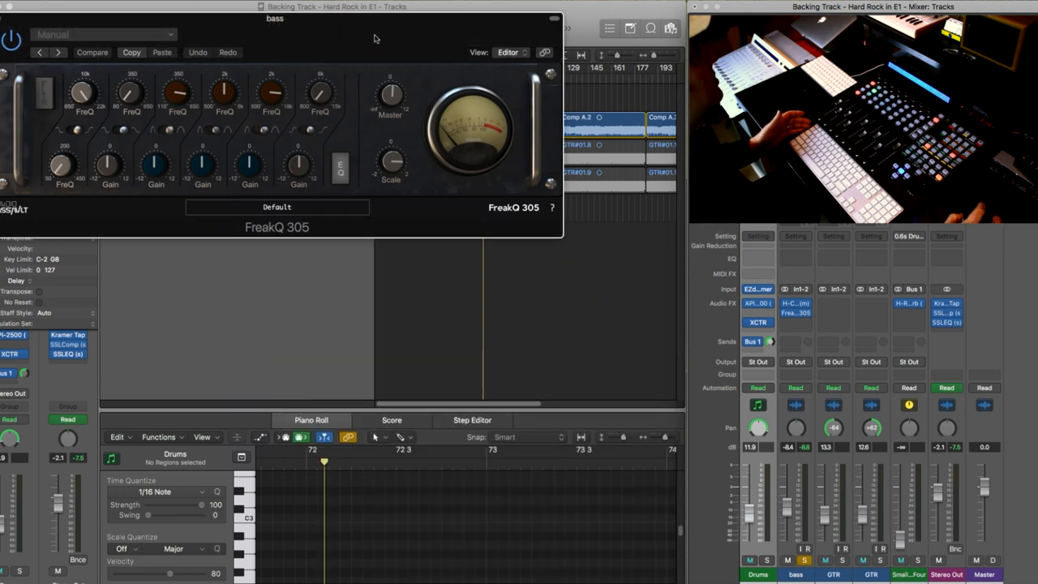
# Step: Load Deep Bass on the bass FreakQ 305, then settle on the Electric Bass preset
pyautogui.moveTo(276, 18); pyautogui.dragTo(402, 143)
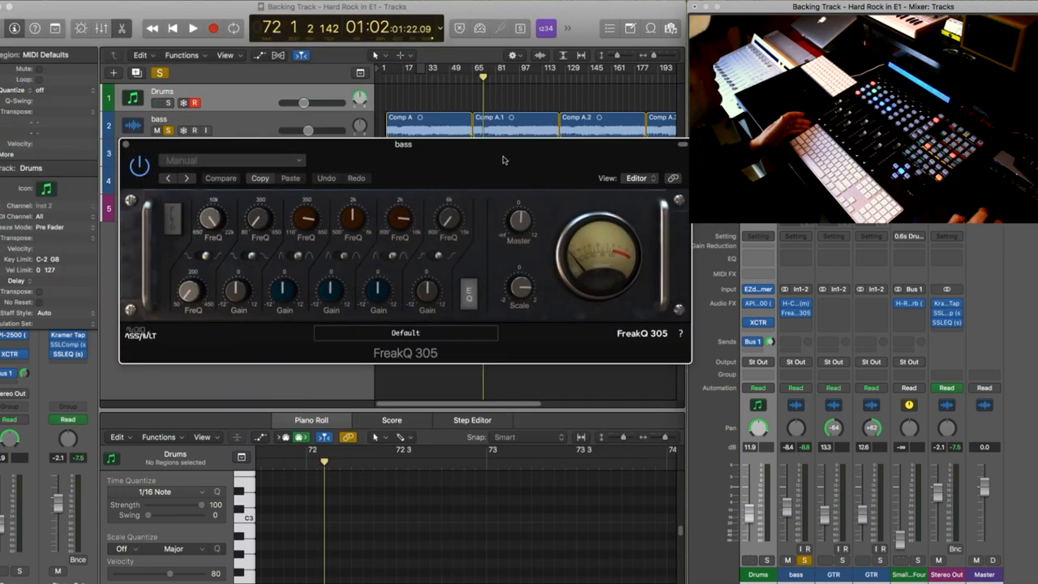
pyautogui.click(191, 29)
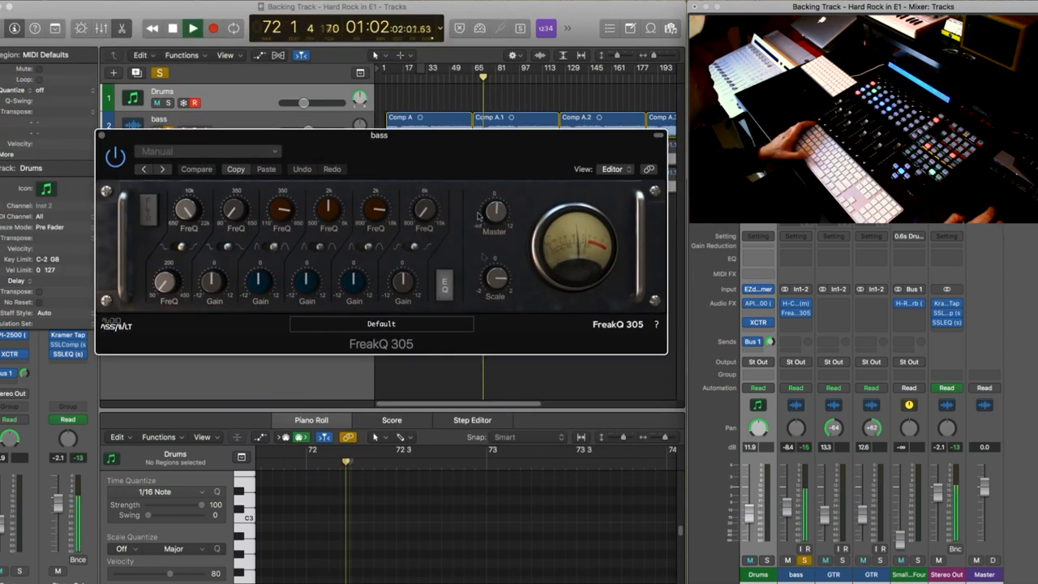
pyautogui.click(381, 325)
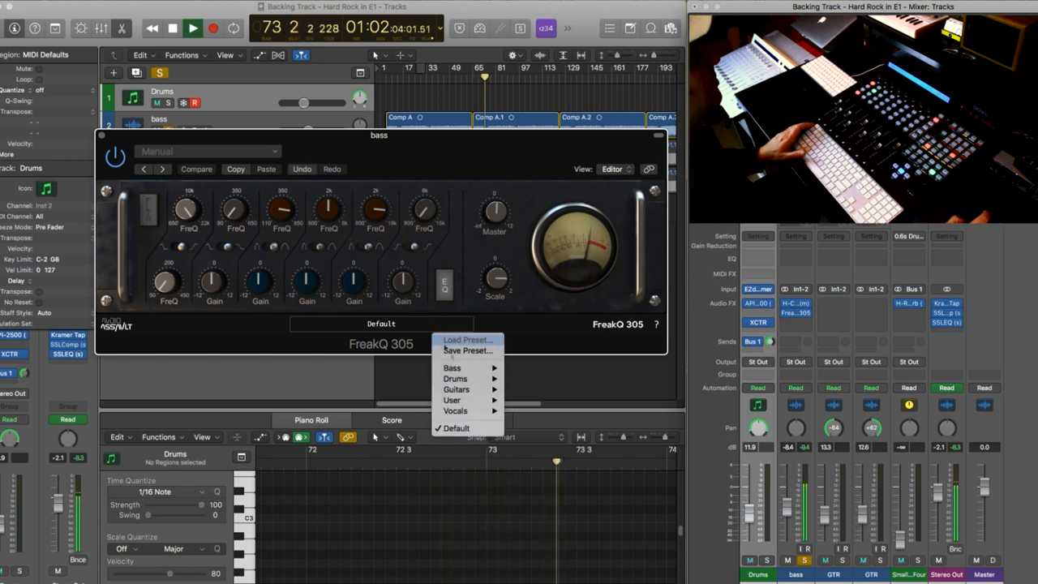
pyautogui.click(451, 367)
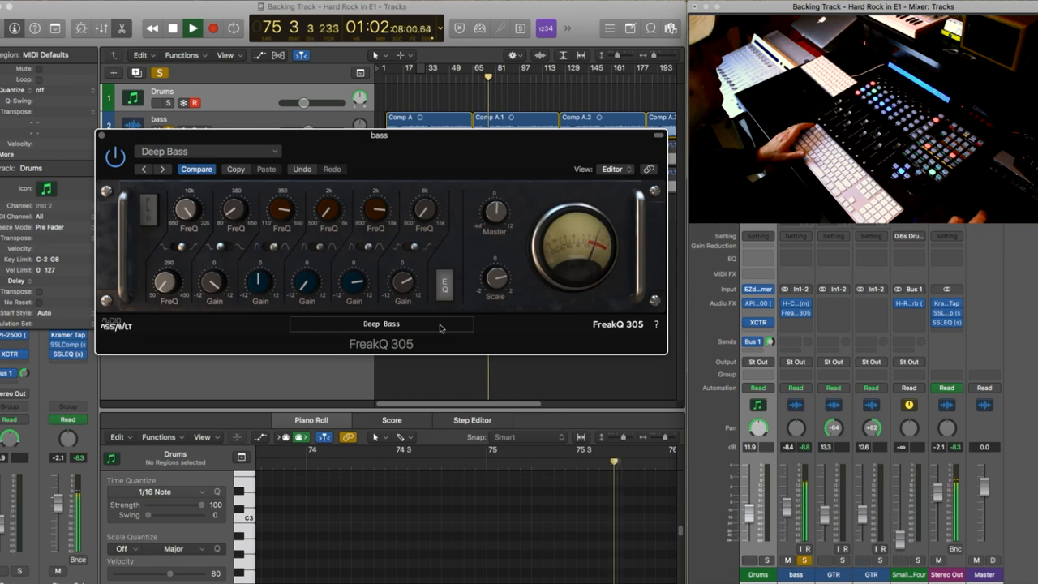
pyautogui.click(382, 325)
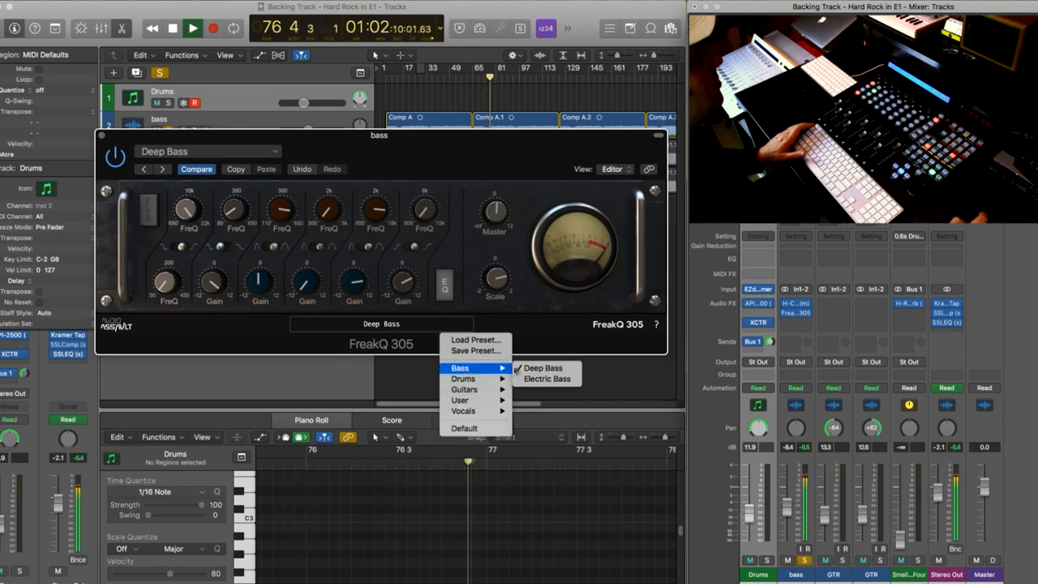
pyautogui.click(547, 378)
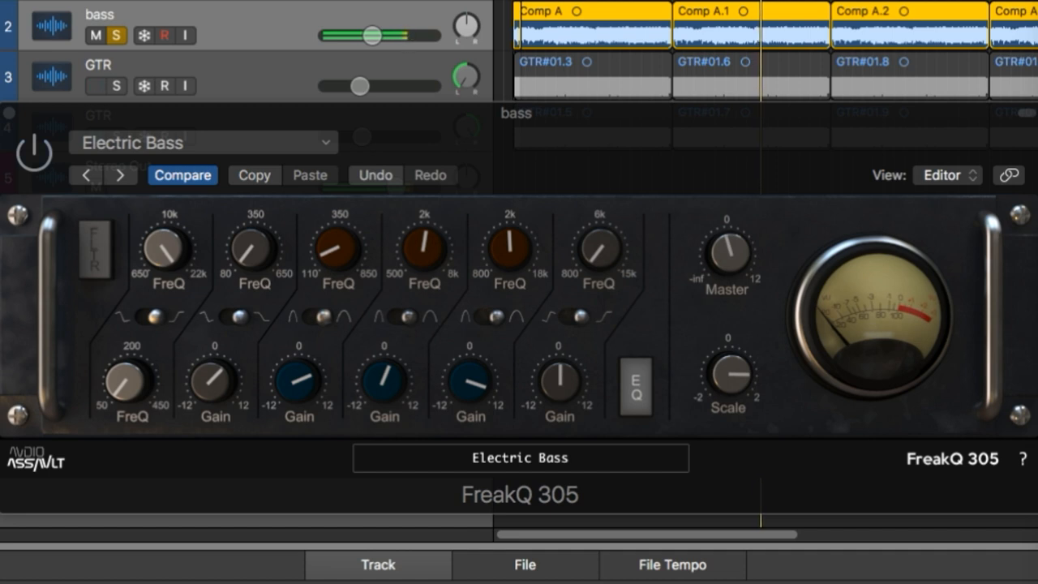
# Step: Insert The Punch on the bass channel after FreakQ 305
pyautogui.click(104, 86)
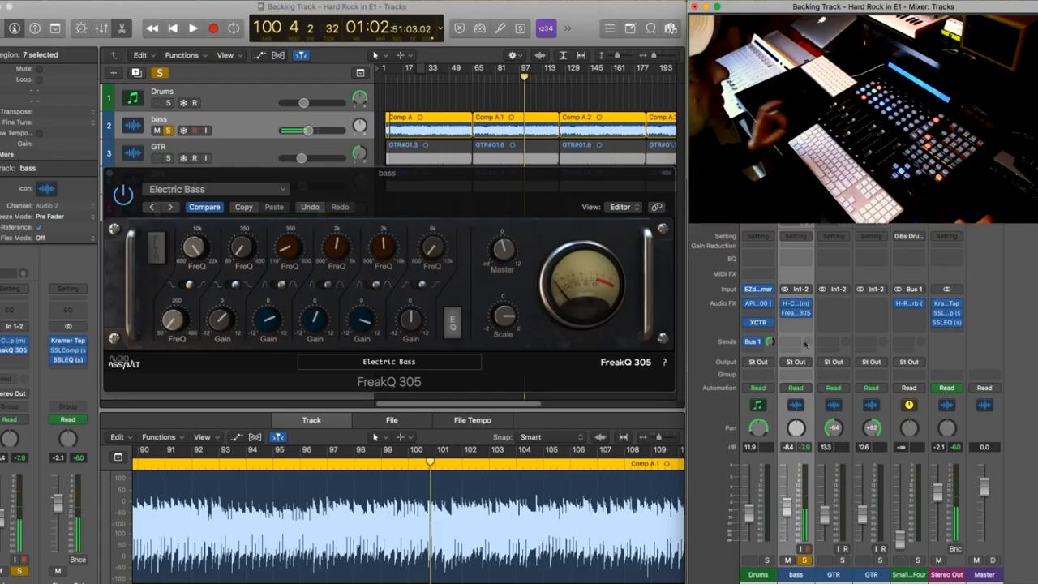
pyautogui.click(759, 318)
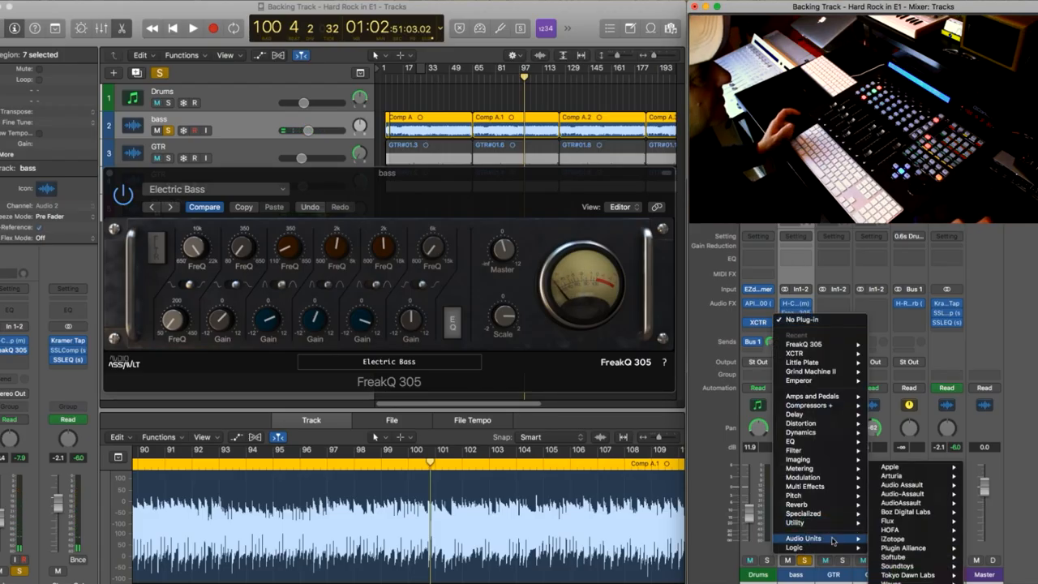
pyautogui.moveTo(906, 483)
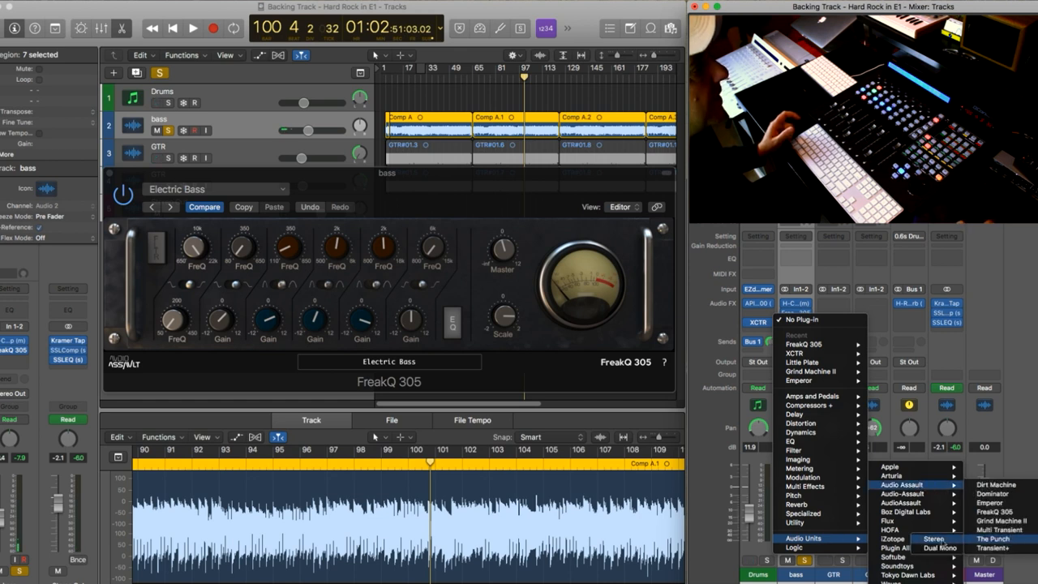
pyautogui.click(996, 538)
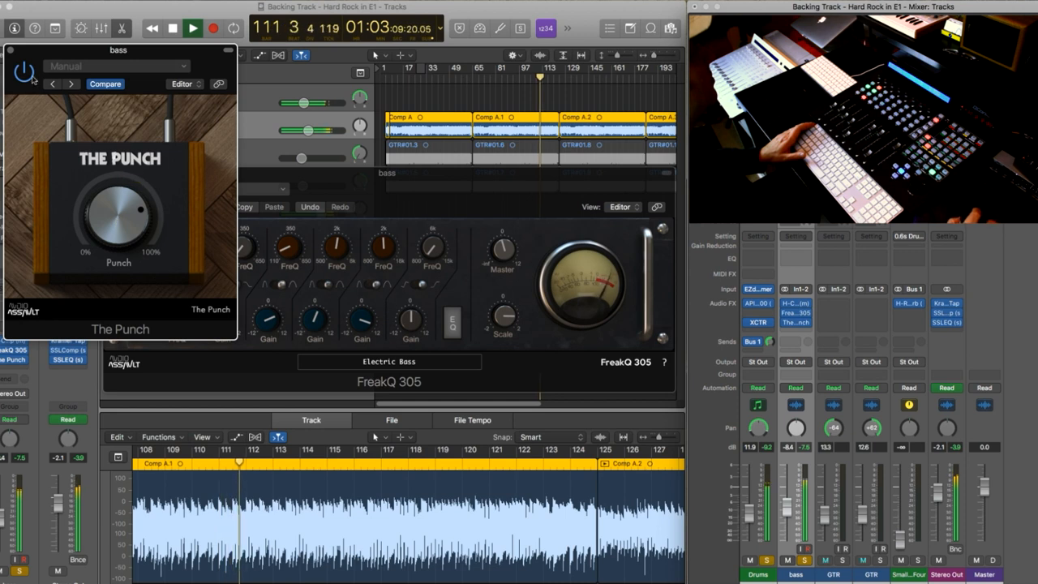
# Step: Play the song and turn up the Punch amount on the bass
pyautogui.click(172, 27)
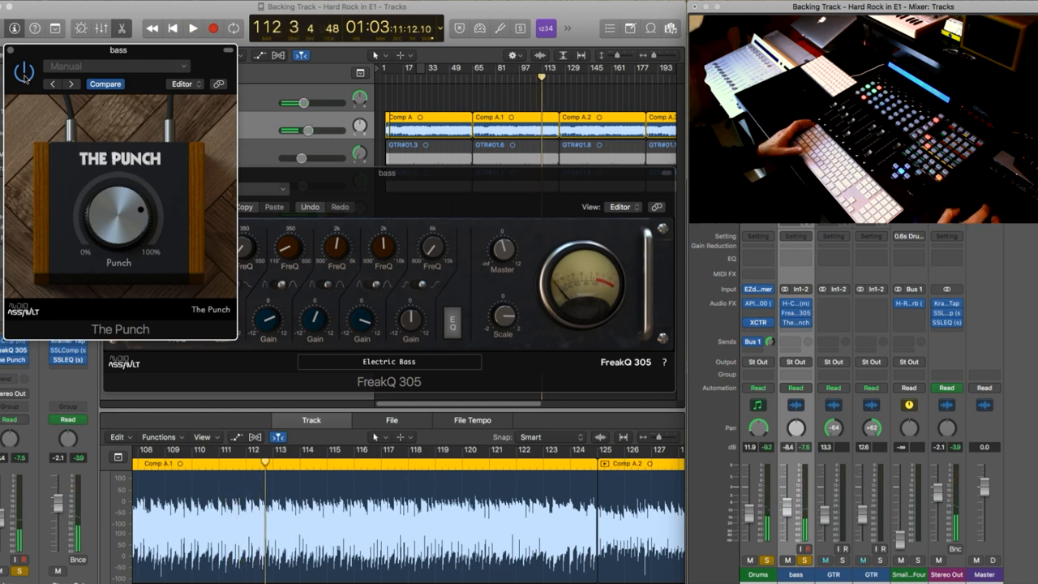
pyautogui.click(192, 27)
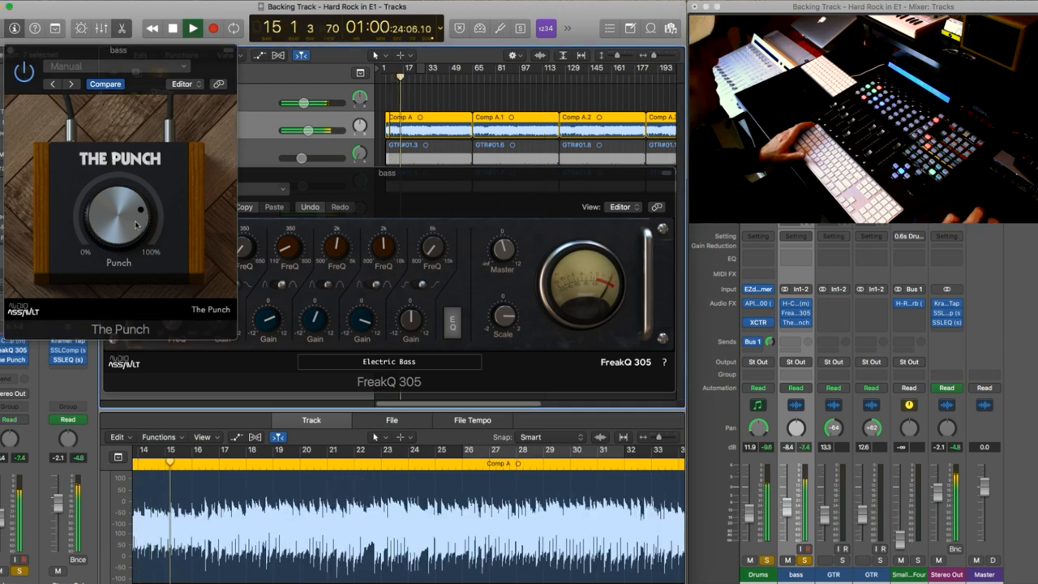
pyautogui.moveTo(130, 235); pyautogui.dragTo(126, 219)
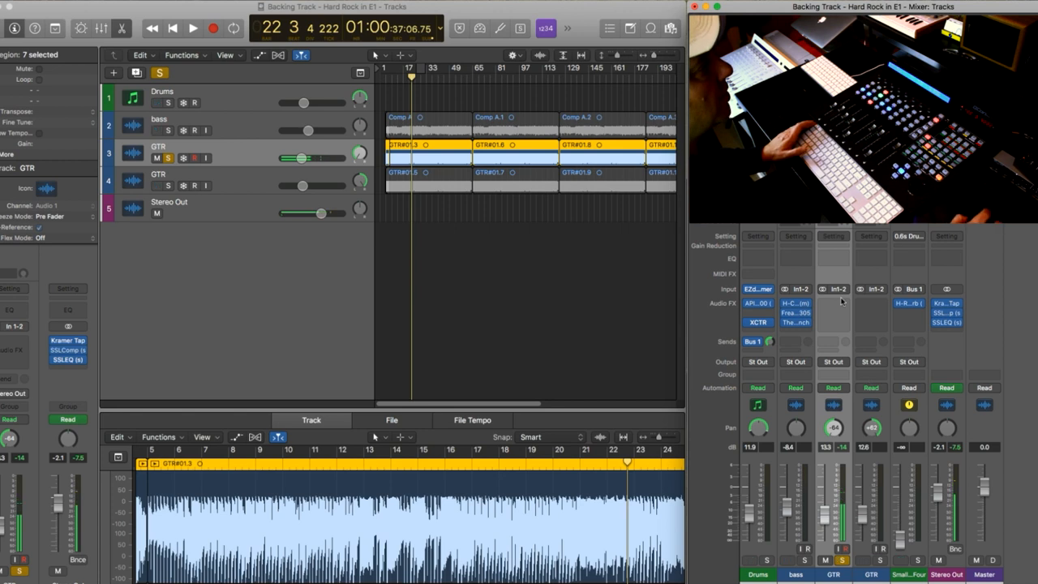
# Step: Insert Grind Machine II on the first GTR track
pyautogui.click(834, 303)
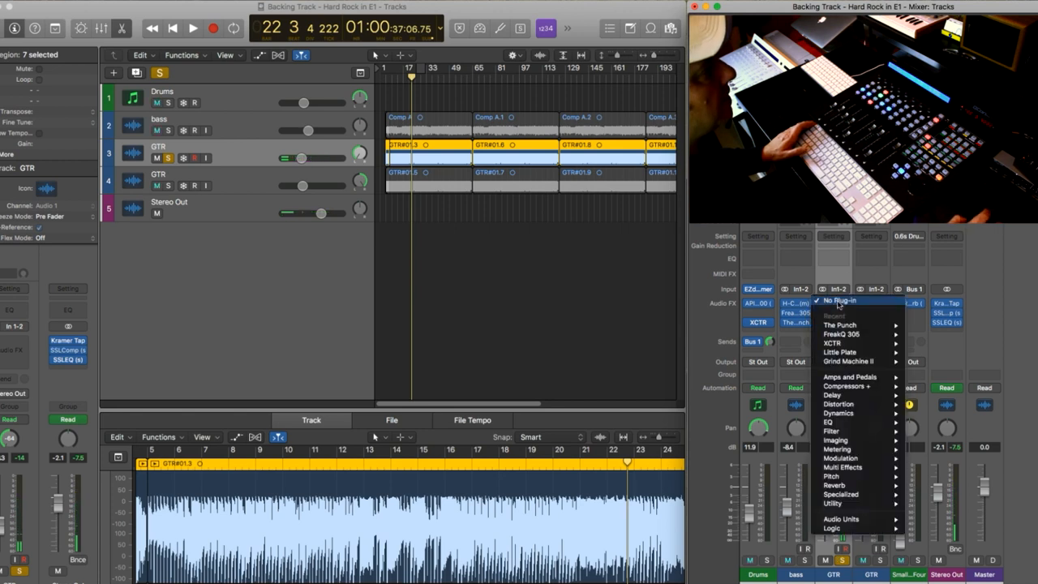
pyautogui.click(849, 362)
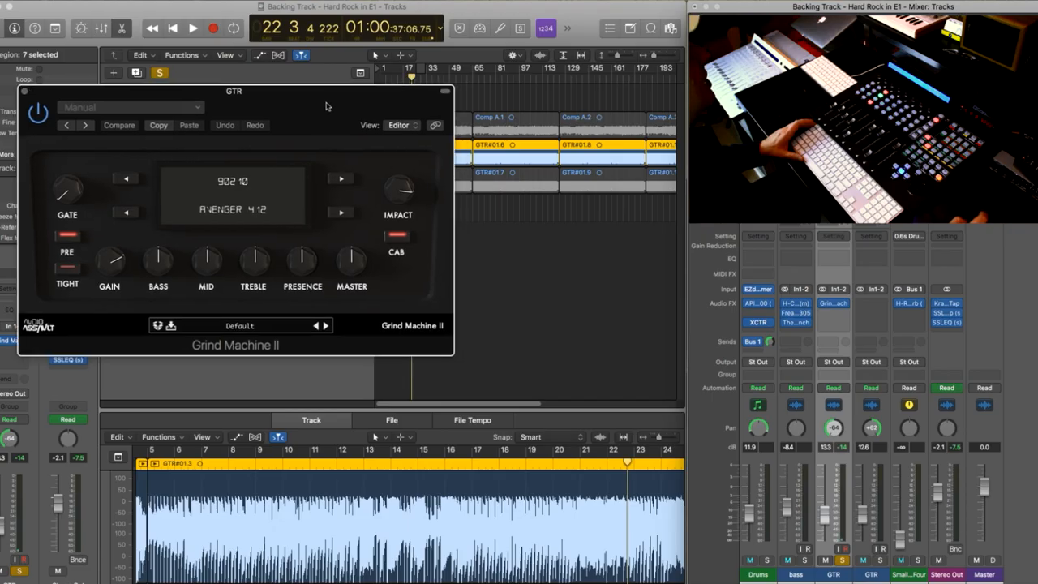
# Step: Step through Grind Machine II amp models on the guitar, reaching Mod 37
pyautogui.click(191, 28)
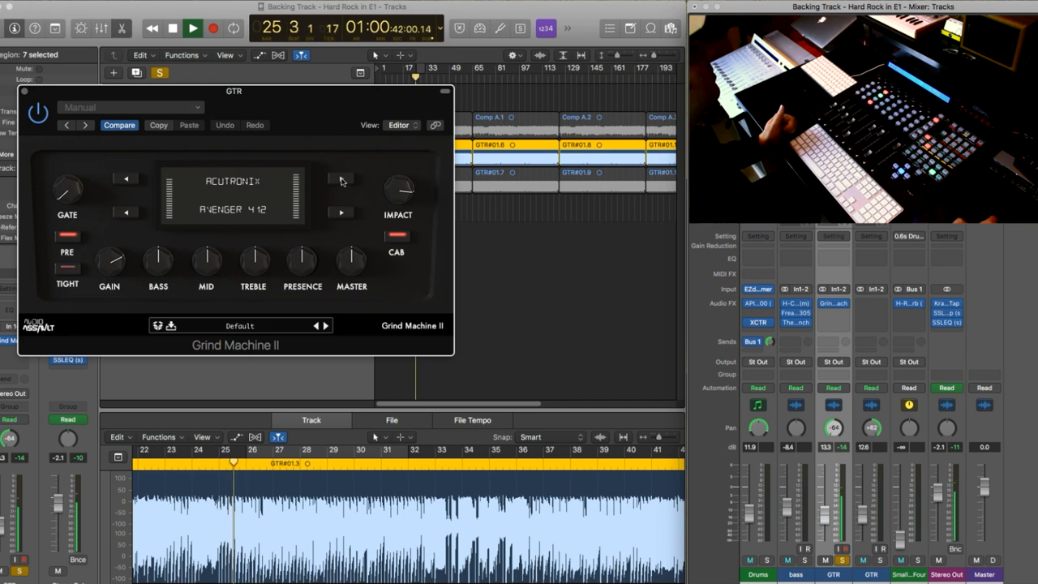
pyautogui.click(341, 178)
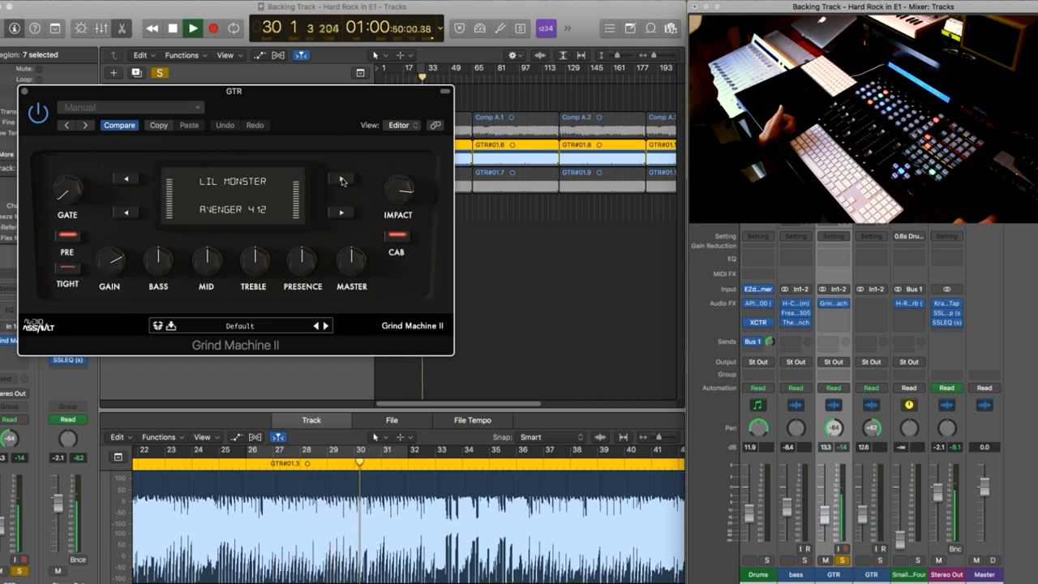
pyautogui.click(234, 182)
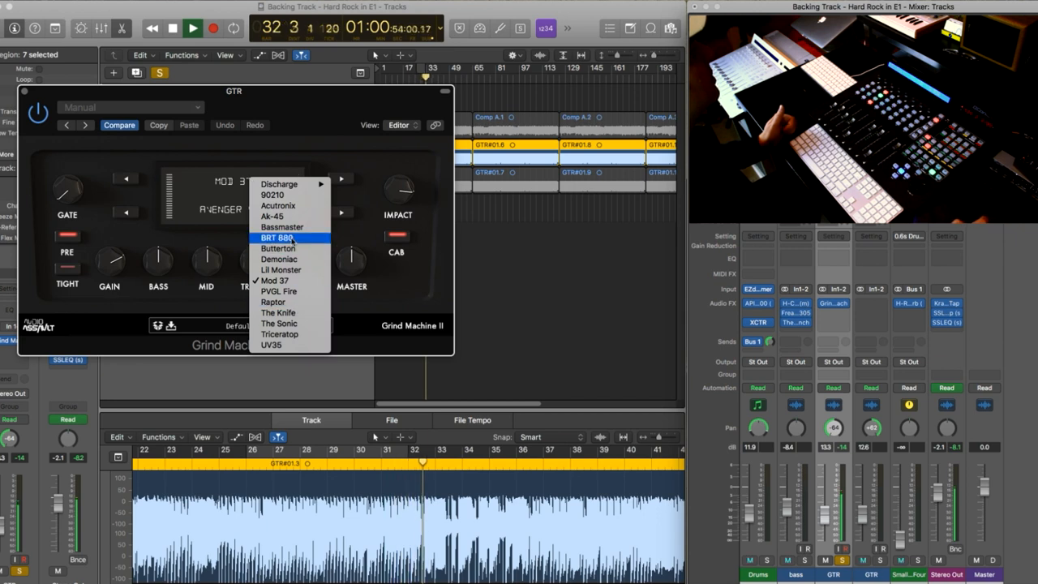
# Step: Set Grind Machine II to the BRT 880 amp and pick a speaker cabinet for it
pyautogui.click(278, 237)
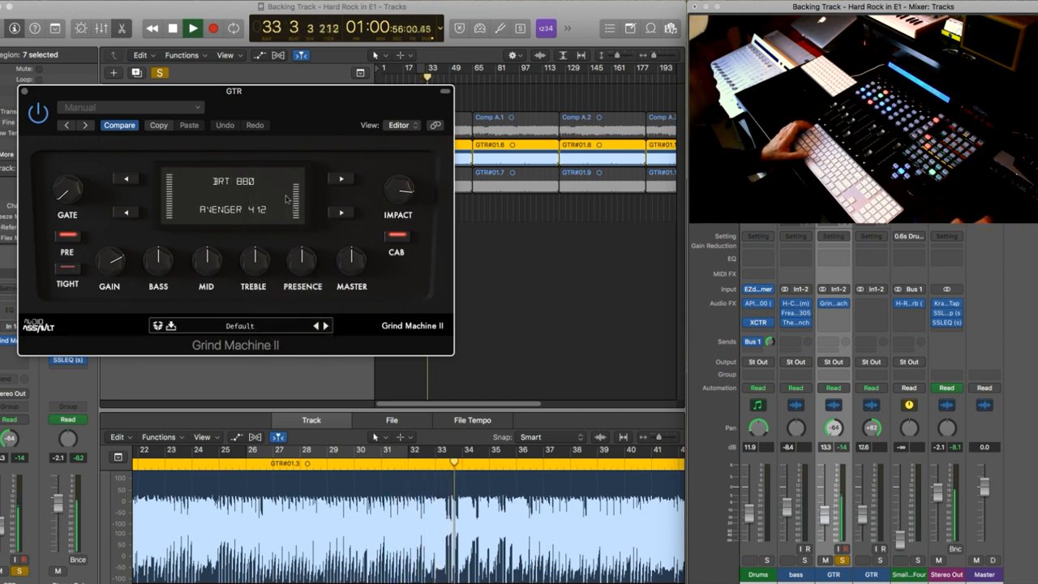
pyautogui.click(235, 209)
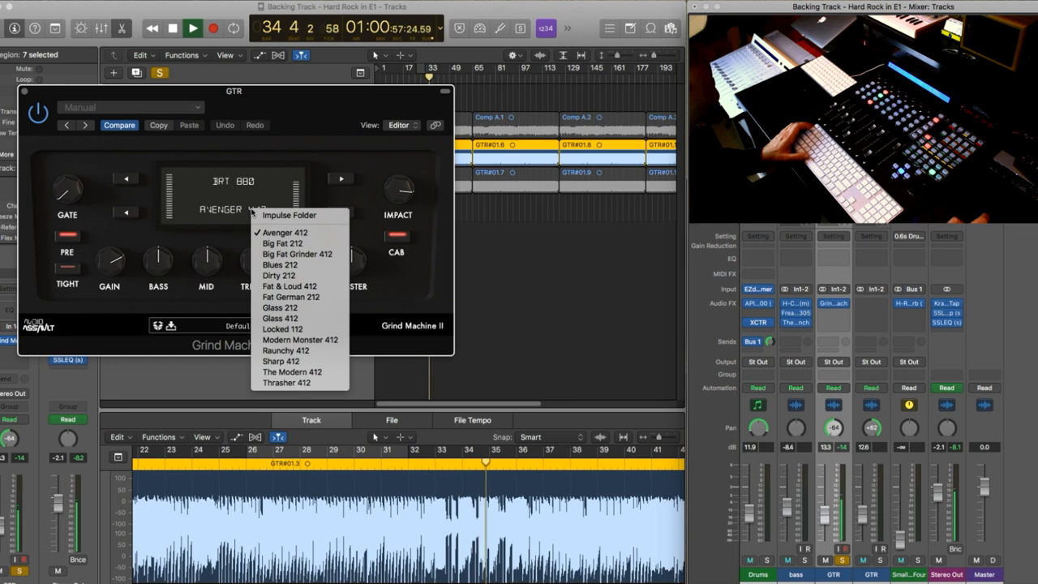
pyautogui.click(289, 285)
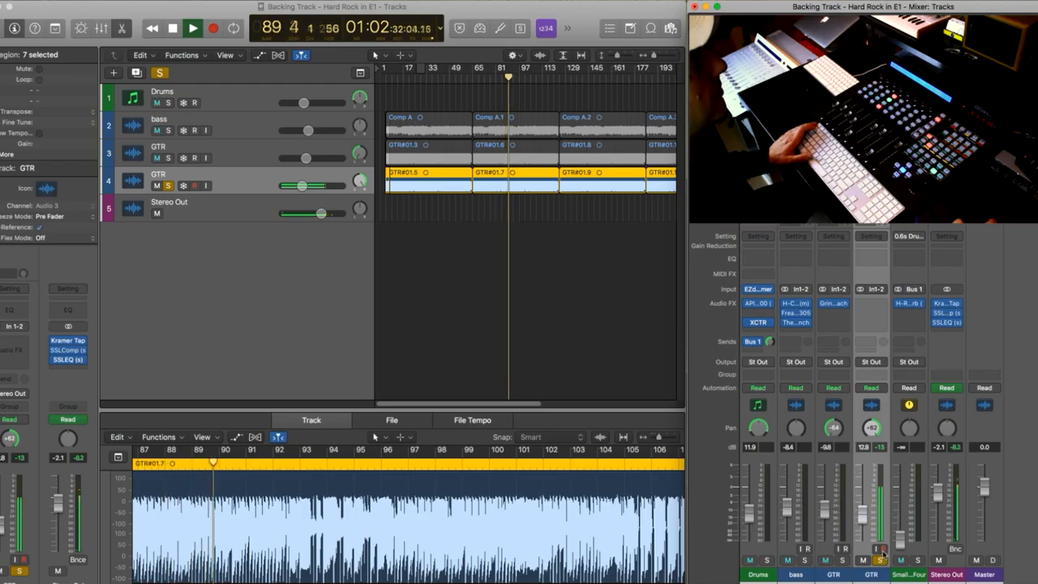
# Step: Insert Dominator on the second GTR track
pyautogui.click(193, 30)
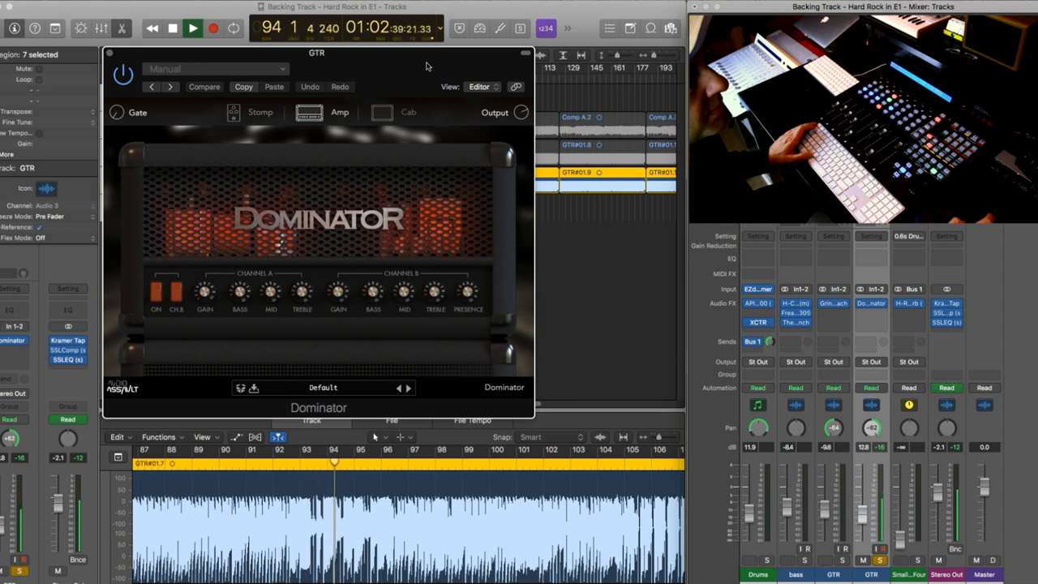
pyautogui.click(172, 27)
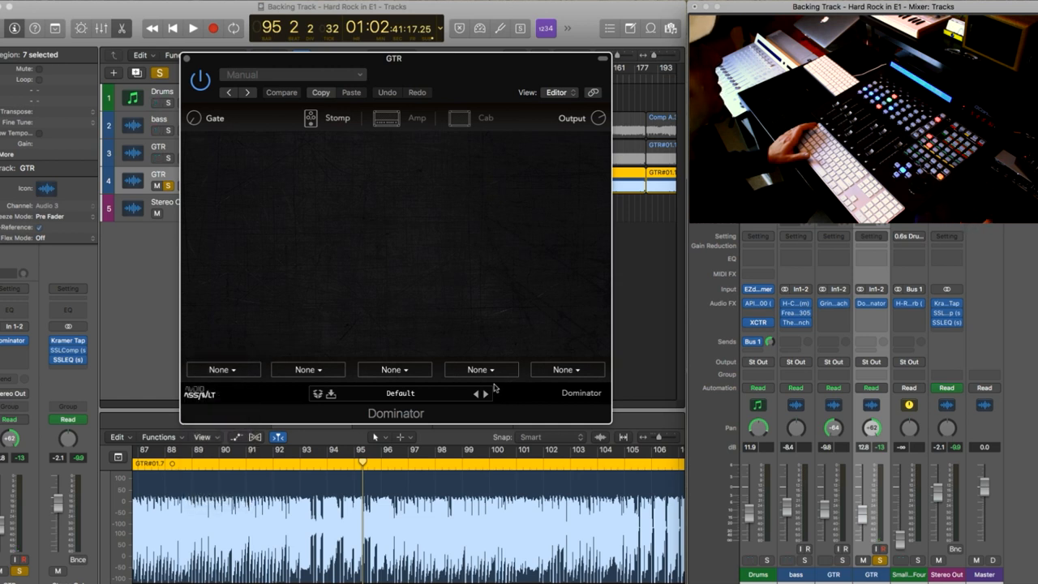
pyautogui.click(386, 118)
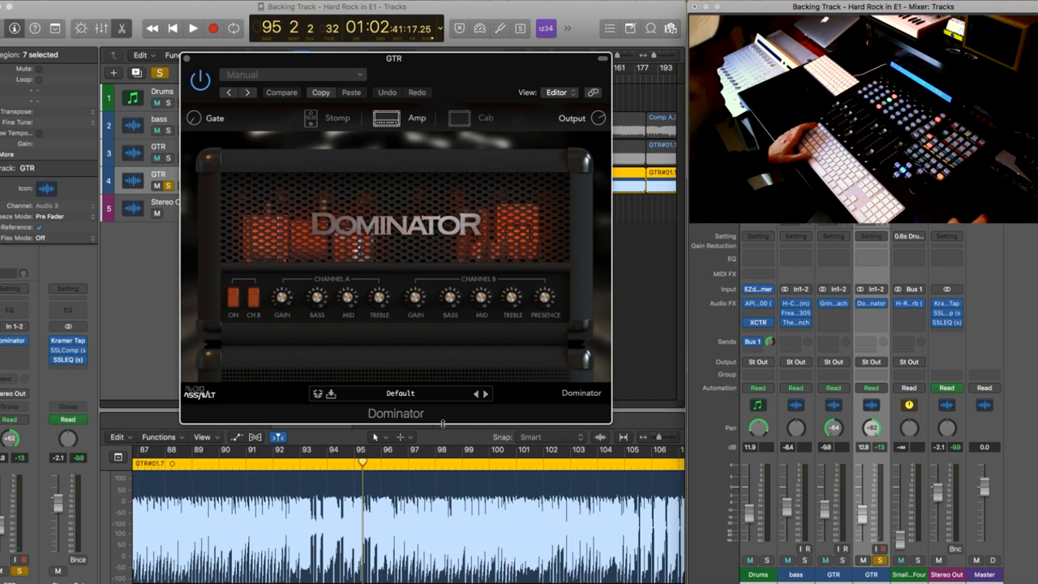
# Step: Step Dominator through its presets from Default past That Guy, Vintage Death and Dark
pyautogui.click(191, 27)
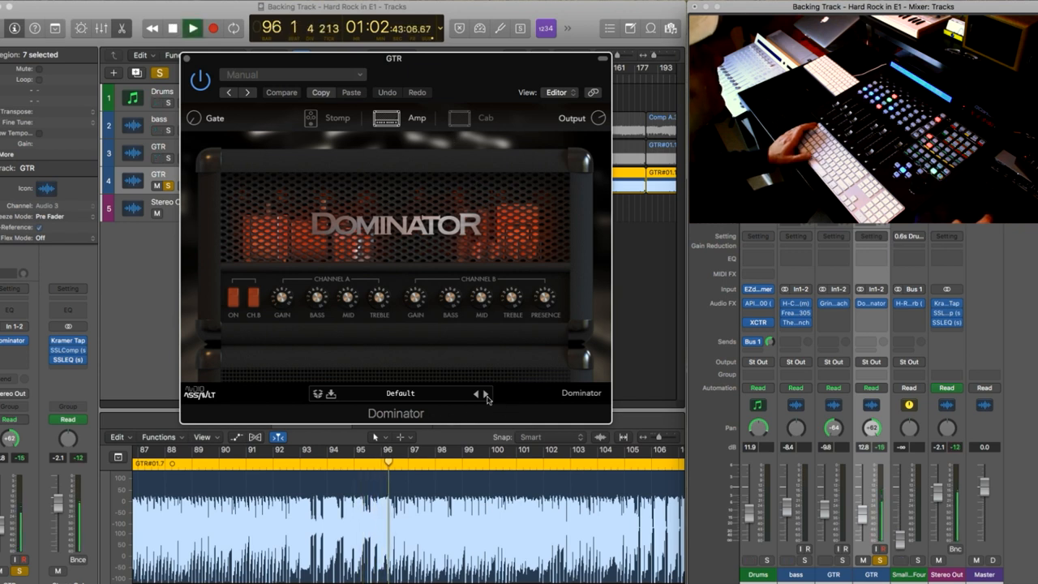
pyautogui.click(486, 394)
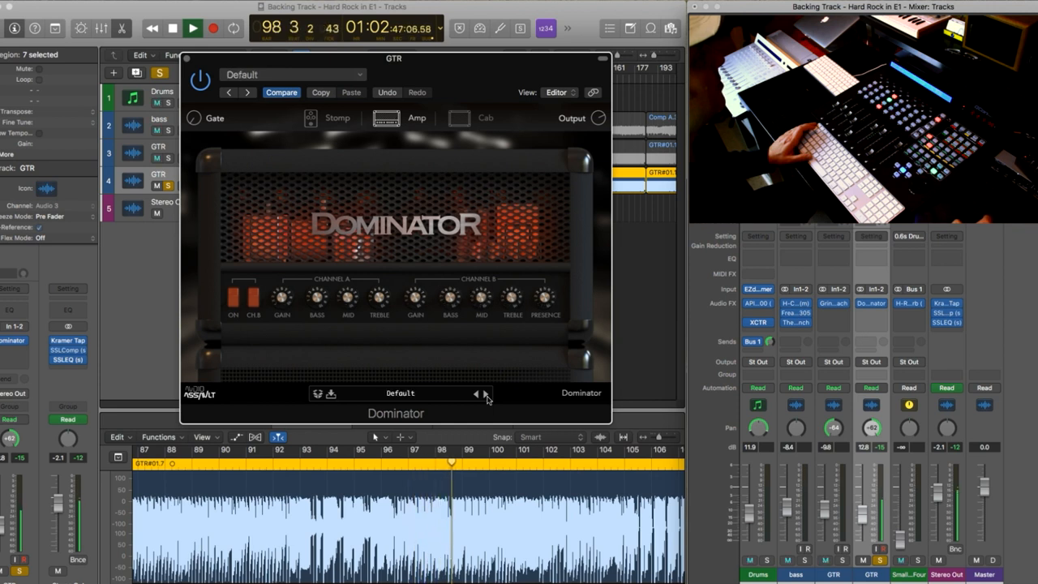
pyautogui.click(486, 394)
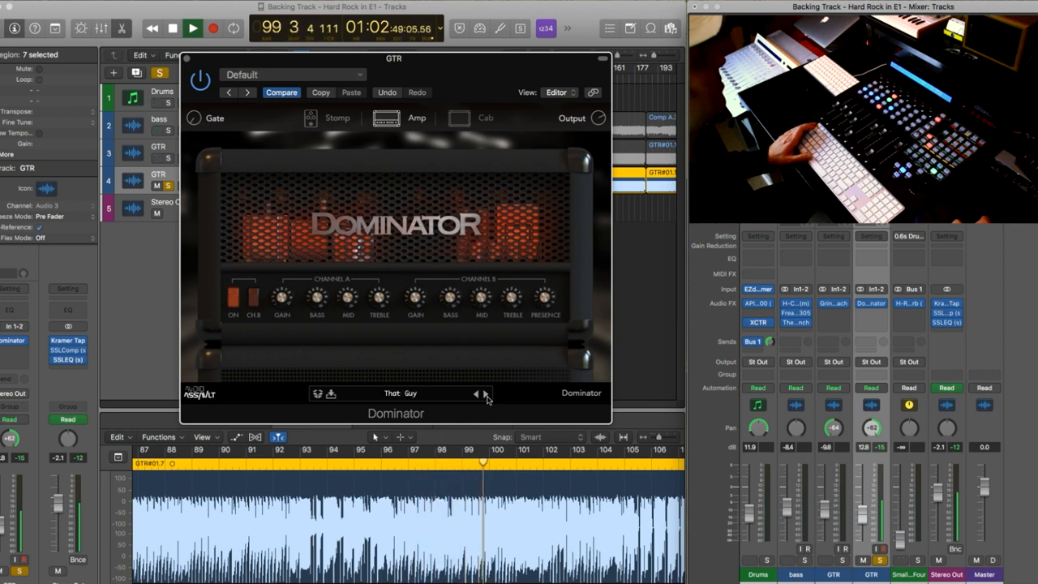
pyautogui.click(487, 394)
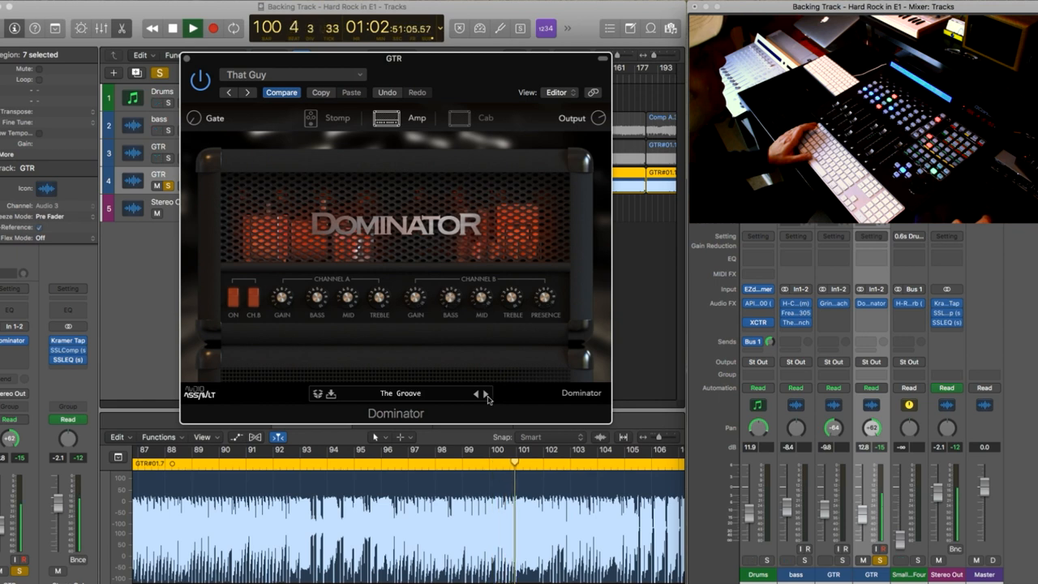
pyautogui.click(486, 394)
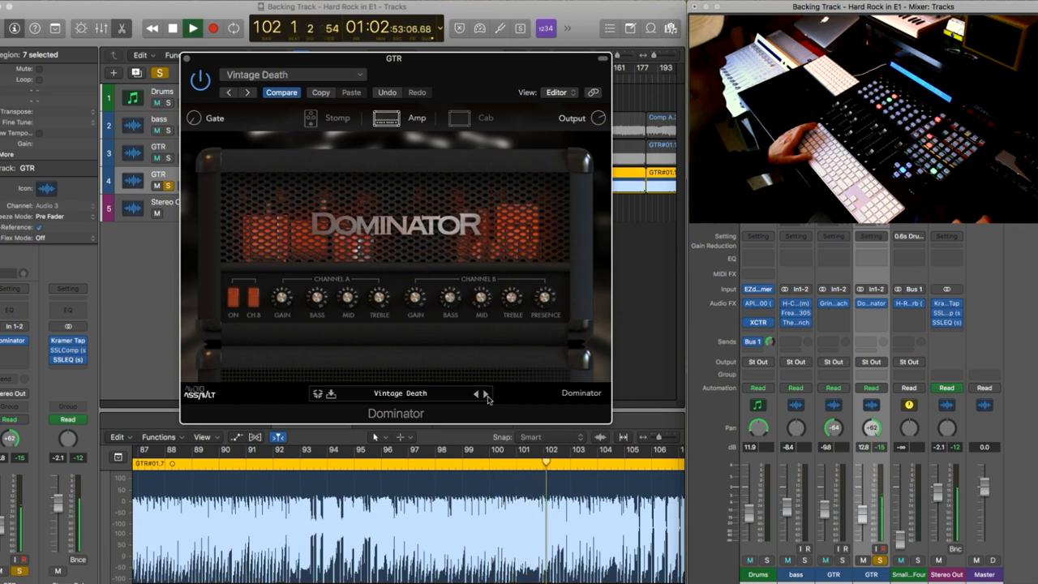
pyautogui.click(486, 394)
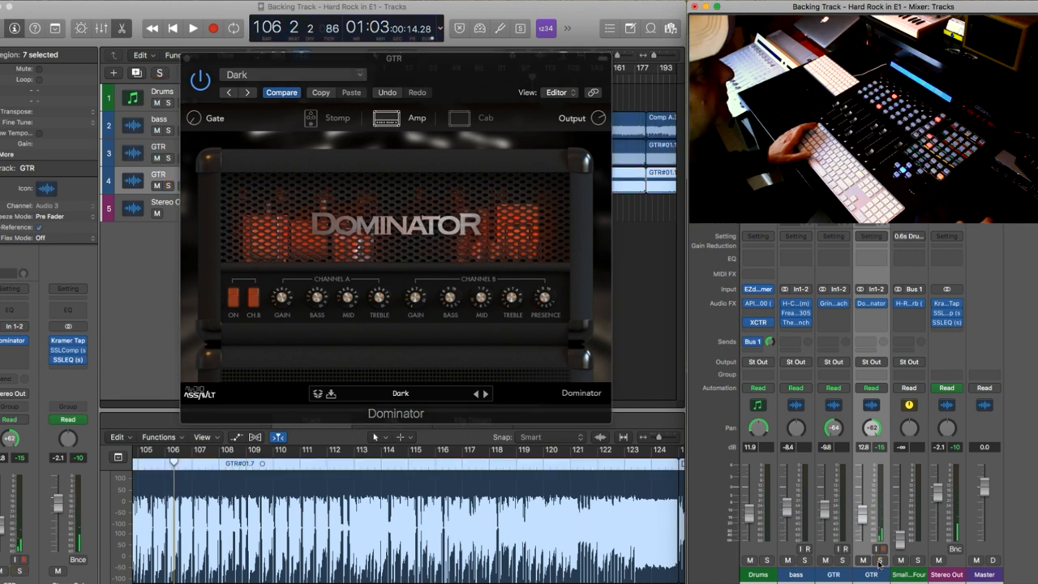
# Step: Land on the Core 07 preset and nudge an amp control while auditioning it
pyautogui.click(193, 28)
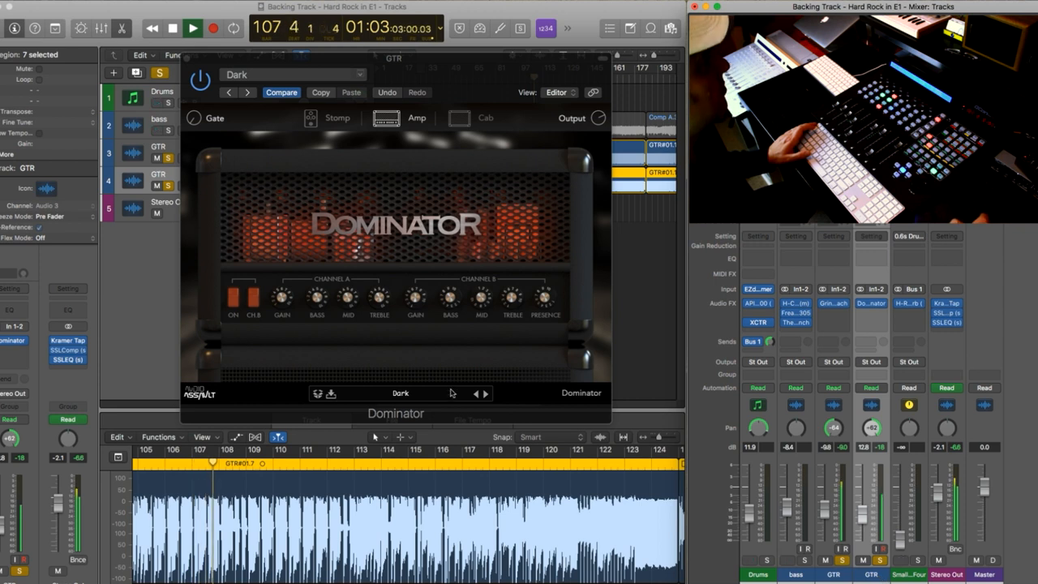
pyautogui.click(485, 394)
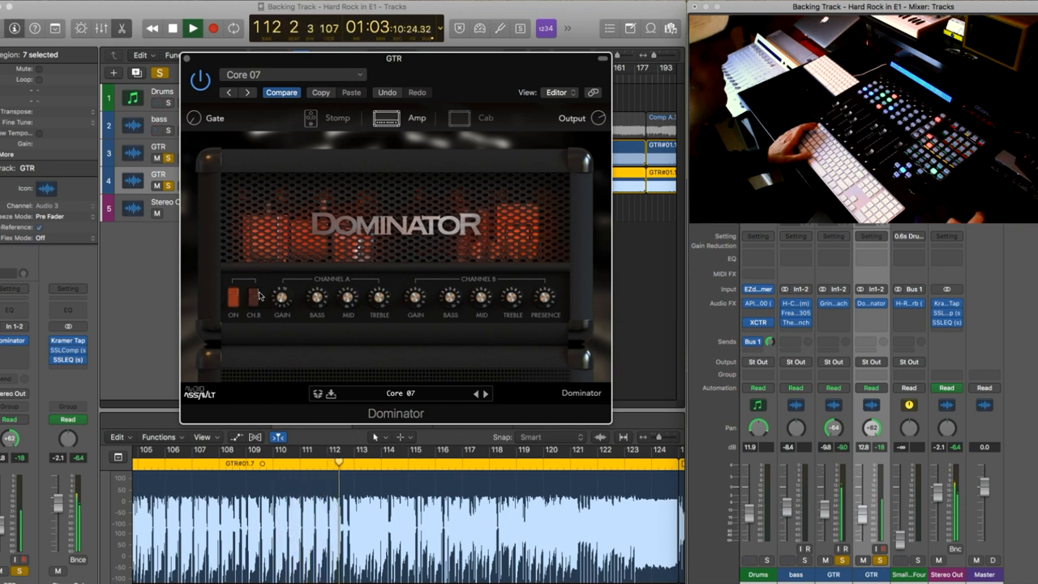
pyautogui.click(234, 298)
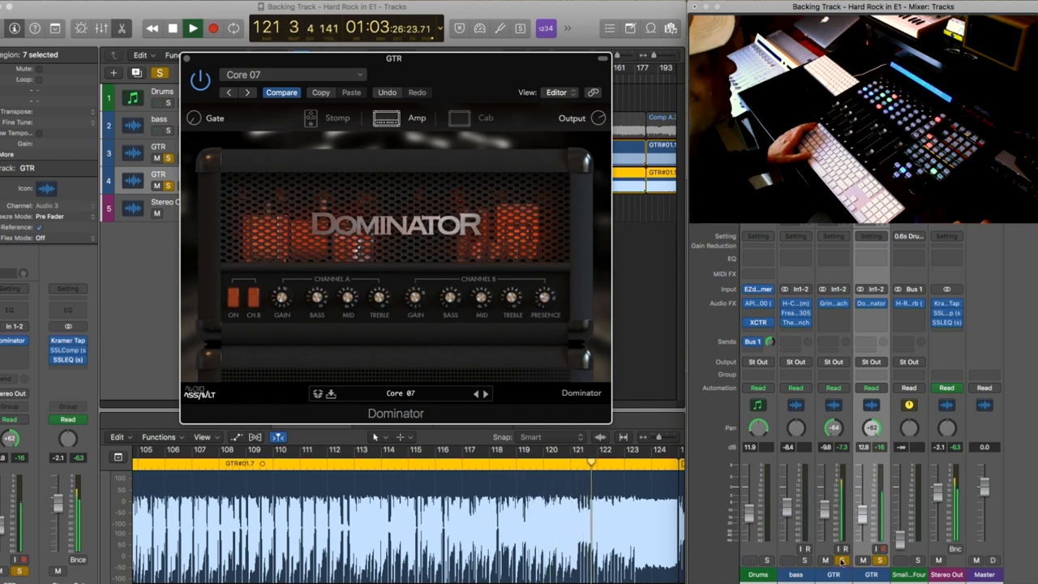
pyautogui.moveTo(415, 300); pyautogui.dragTo(415, 292)
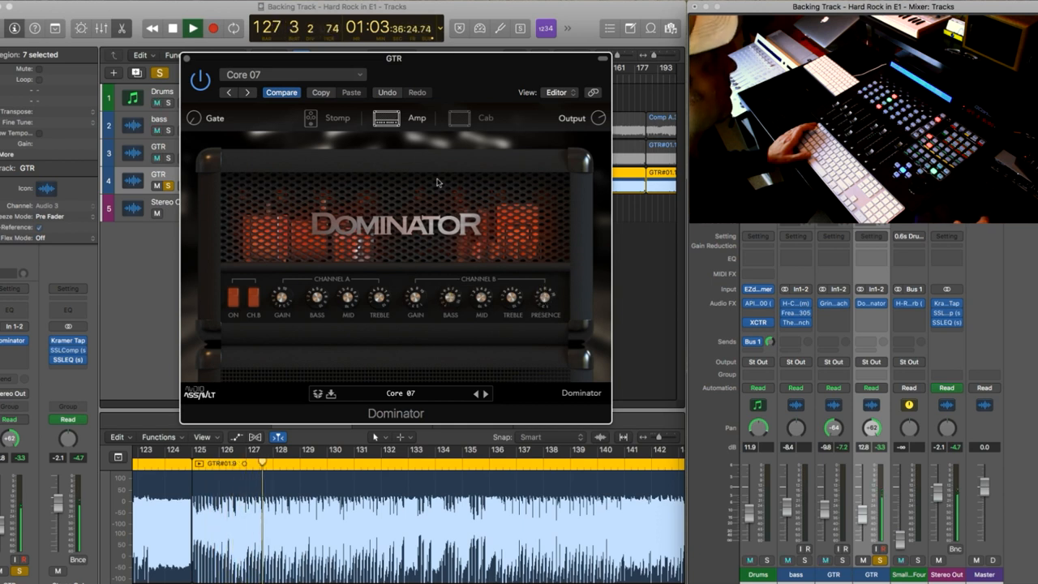
# Step: In Dominator's Cab section choose the British 4x12 cabinet with a Dynamic 57 mic
pyautogui.click(460, 118)
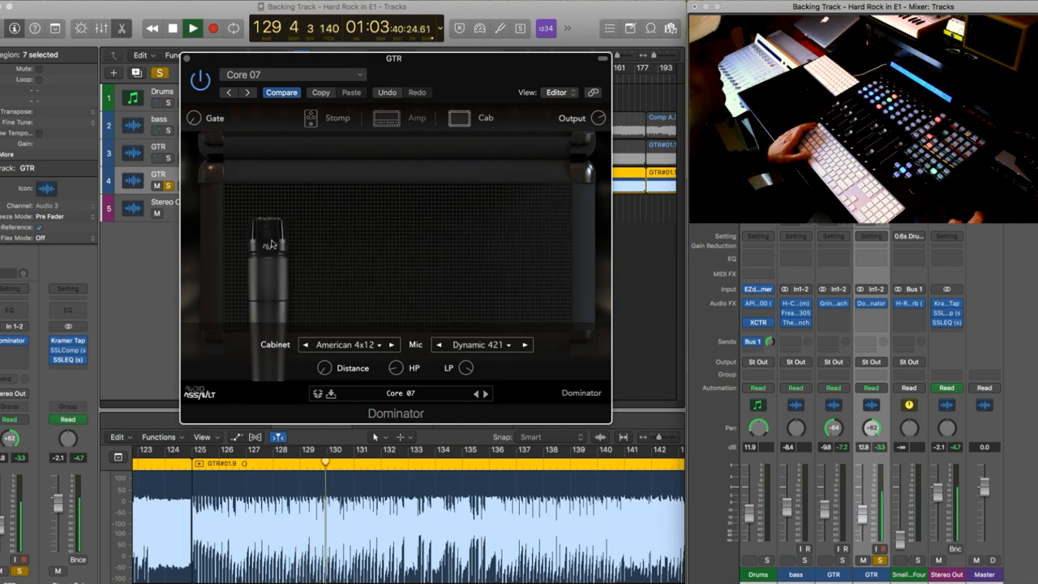
pyautogui.click(479, 344)
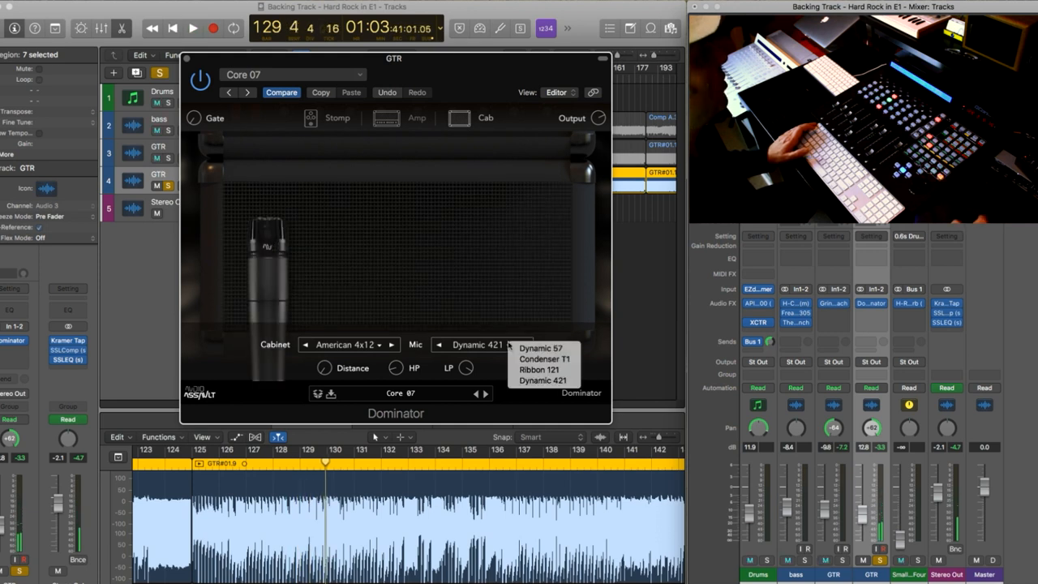
pyautogui.click(344, 344)
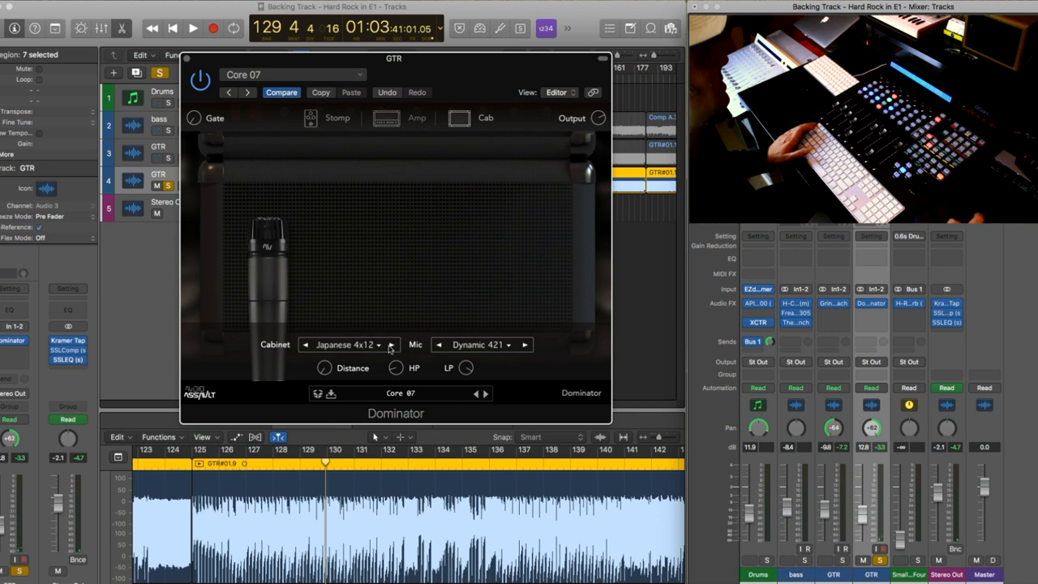
pyautogui.click(349, 344)
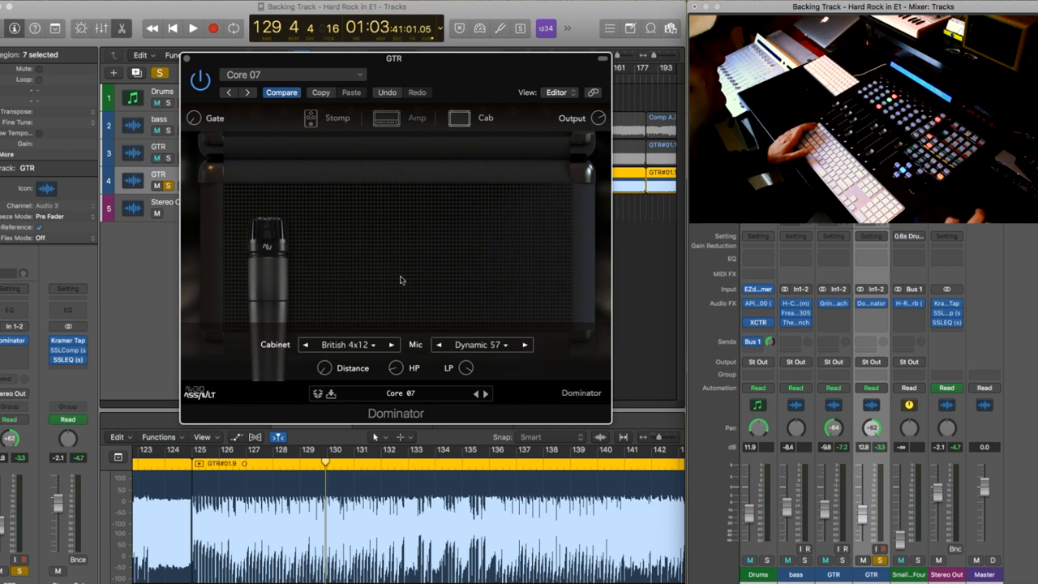
pyautogui.click(191, 27)
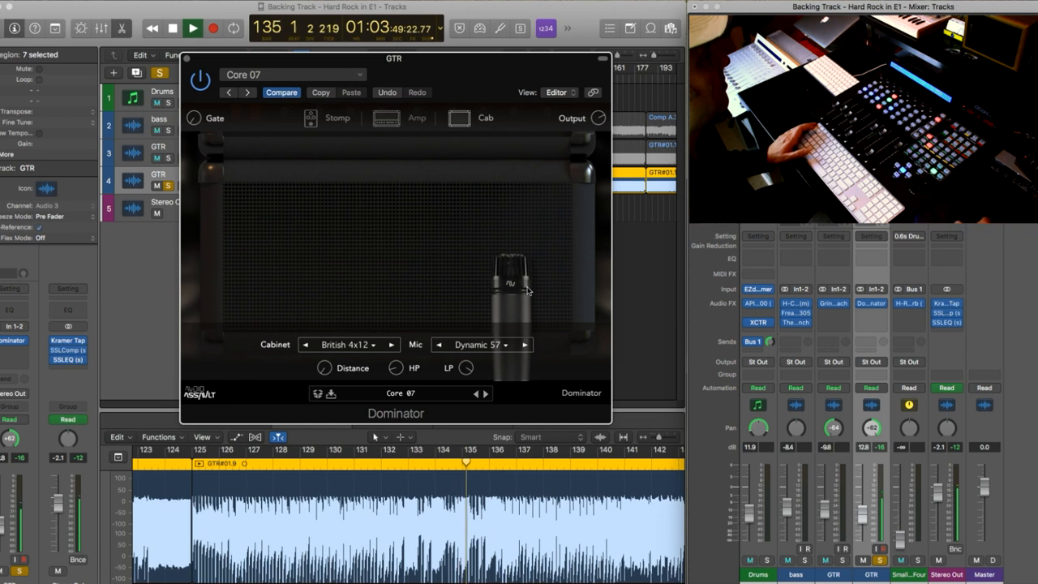
# Step: In the Stomp section drop the Screamer, load Delay then Reverb, and tweak the Reverb
pyautogui.click(337, 117)
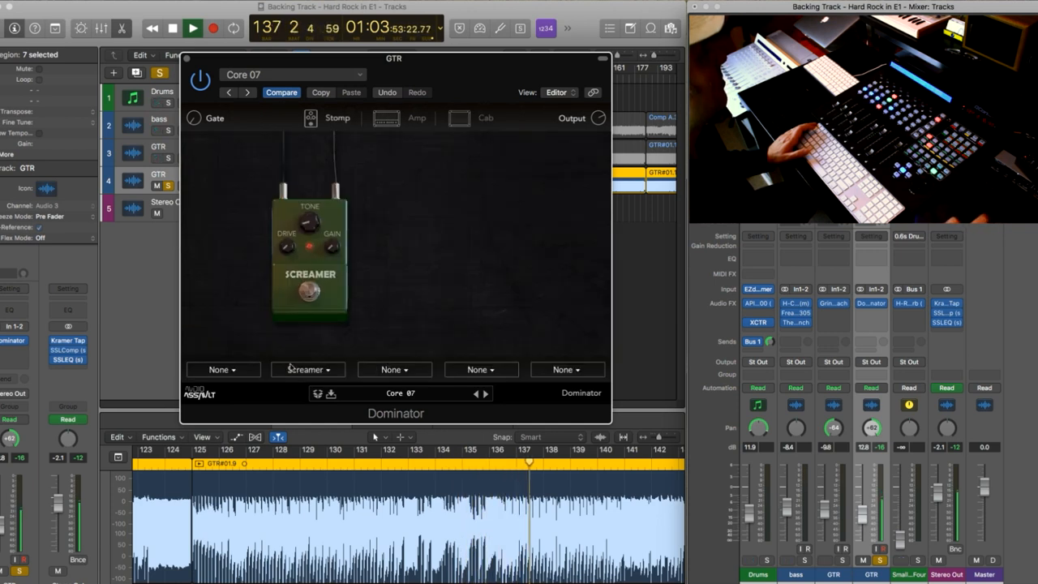
pyautogui.click(307, 369)
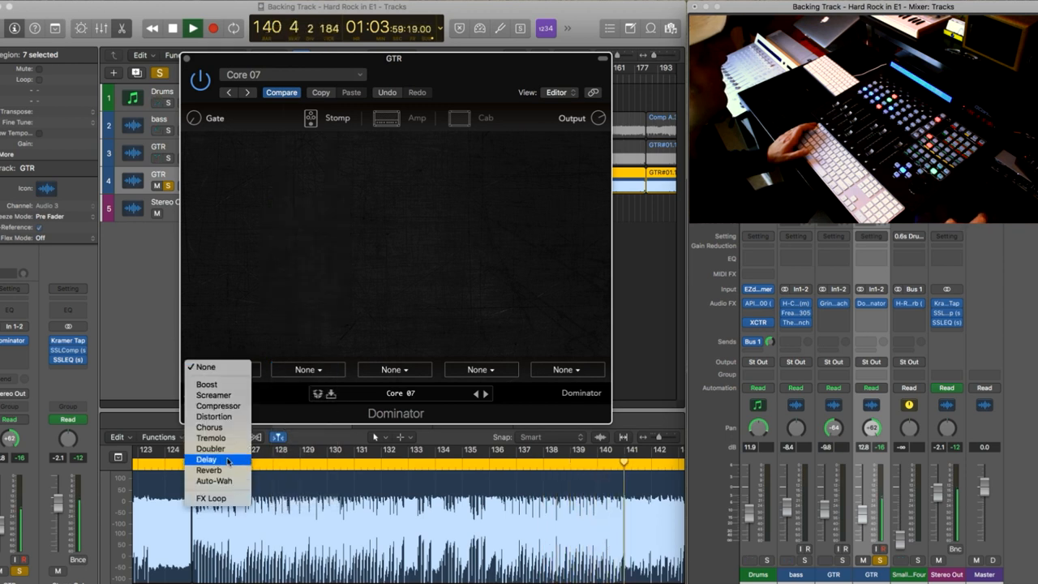
pyautogui.click(206, 459)
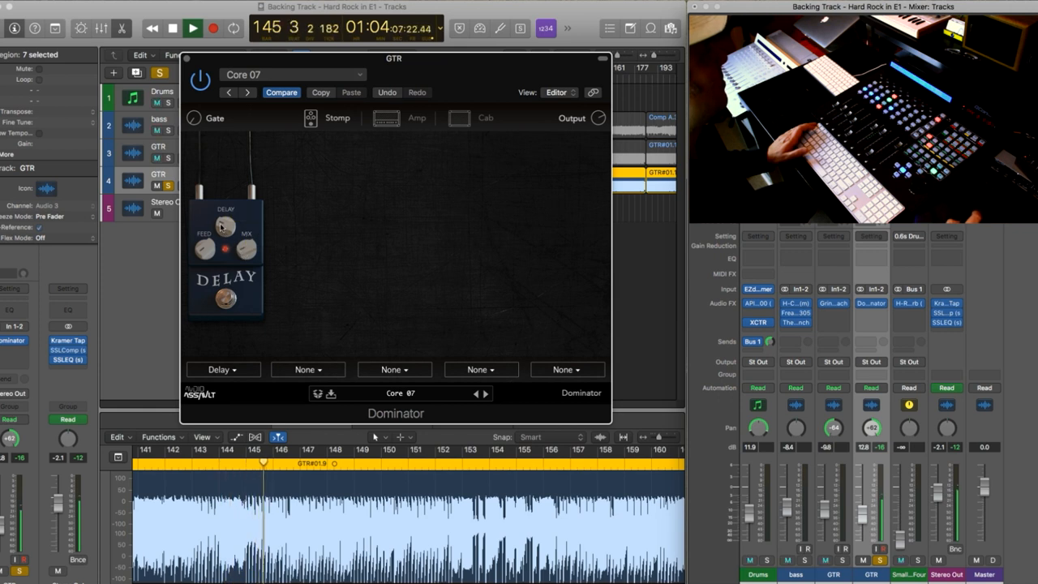
pyautogui.click(308, 370)
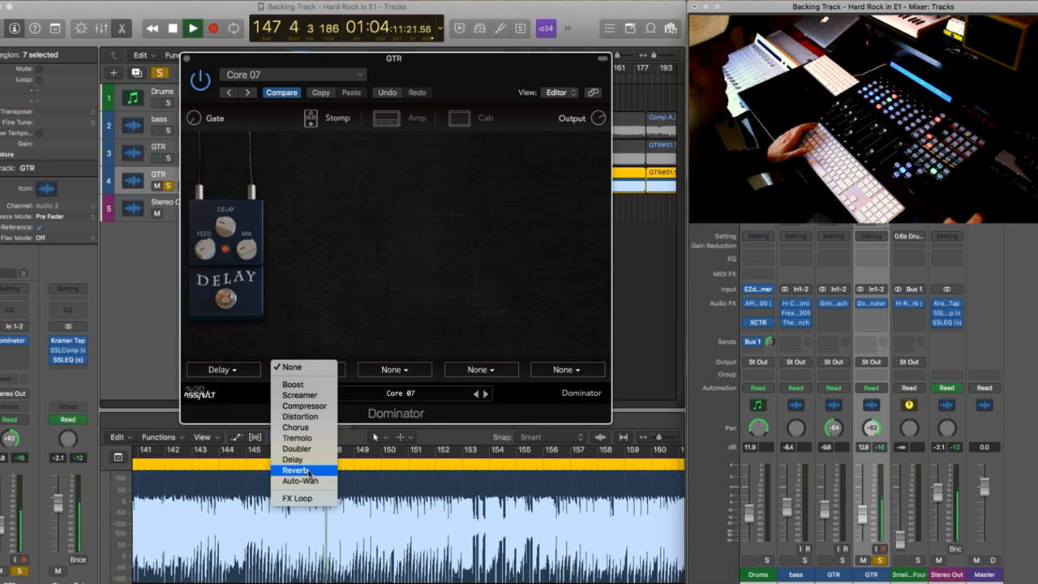
pyautogui.click(295, 470)
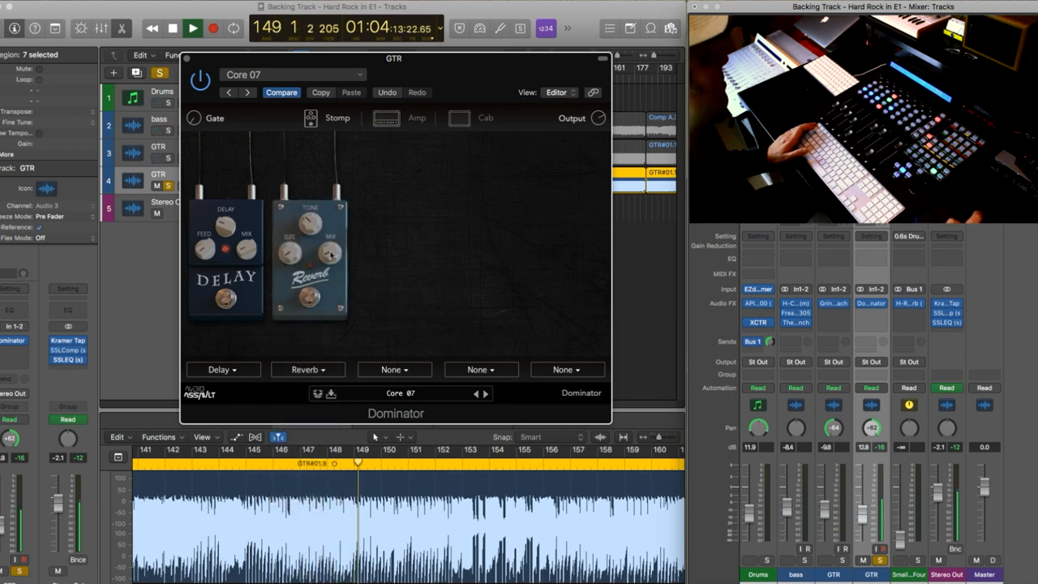
pyautogui.moveTo(330, 252); pyautogui.dragTo(331, 244)
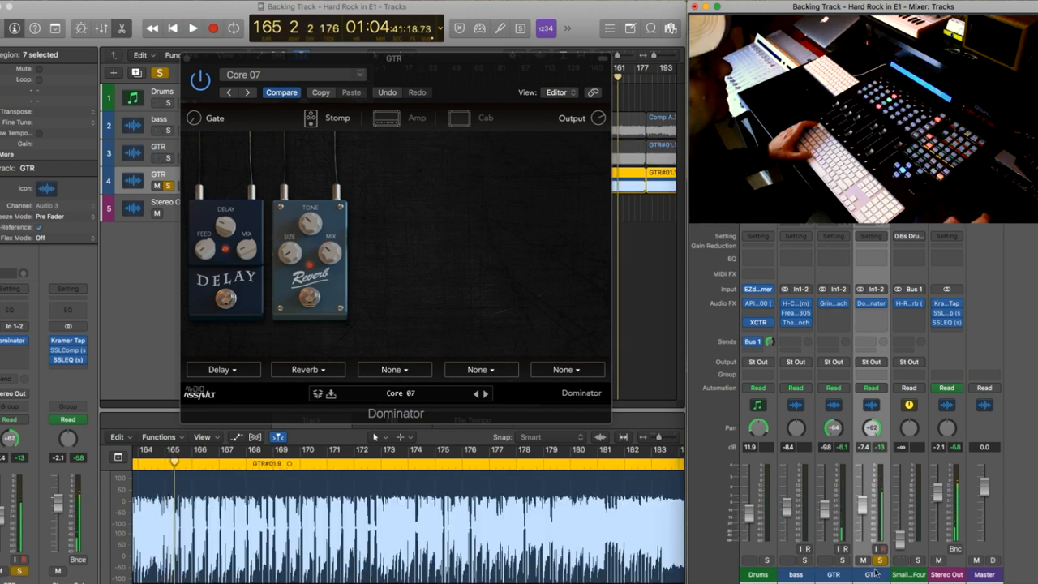
# Step: Insert FreakQ 305 after Dominator on GTR and settle on the Electric Guitar 2 preset
pyautogui.click(872, 303)
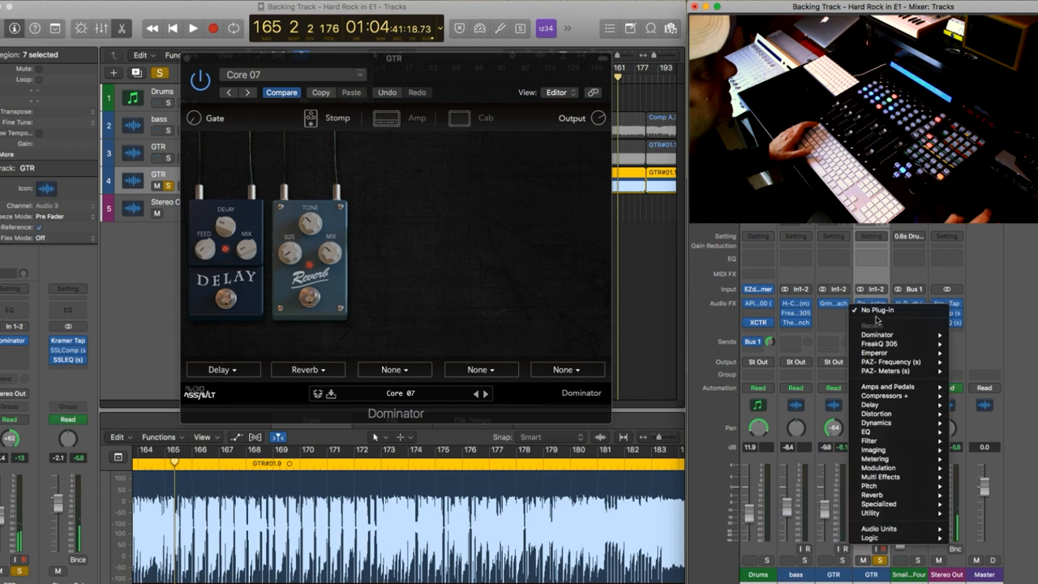
pyautogui.moveTo(879, 344)
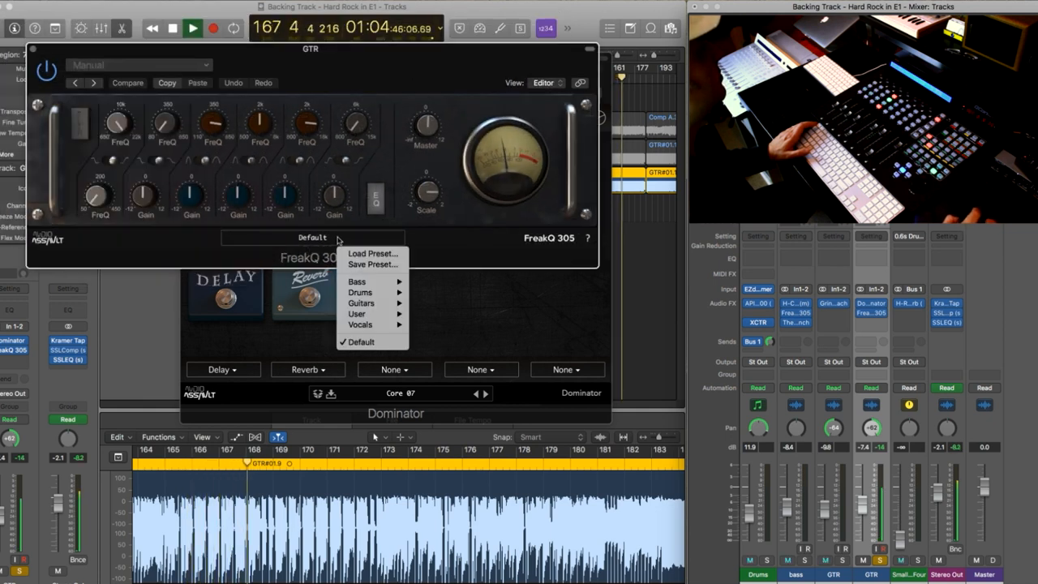
pyautogui.moveTo(360, 303)
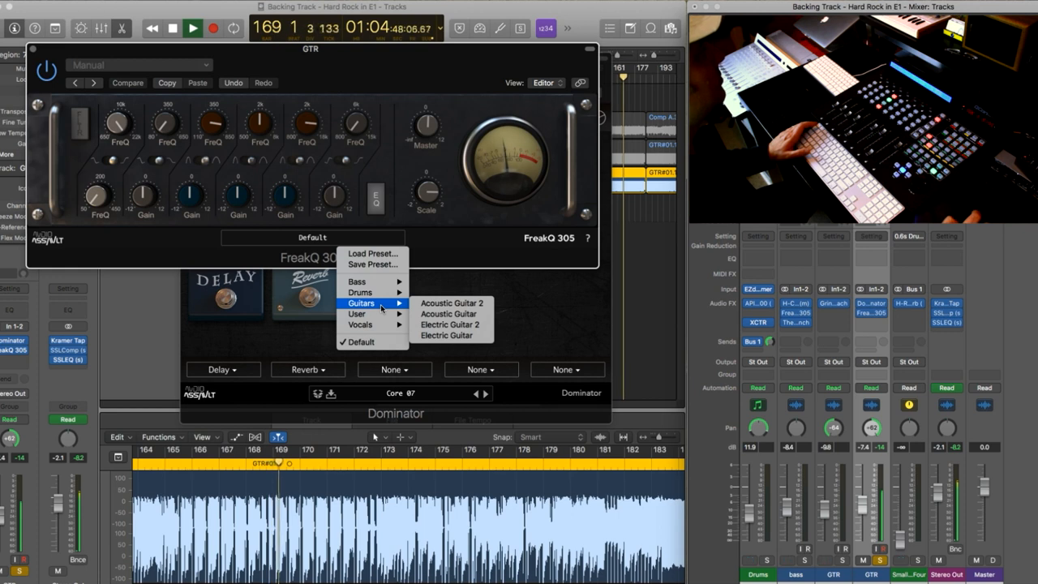
pyautogui.click(451, 324)
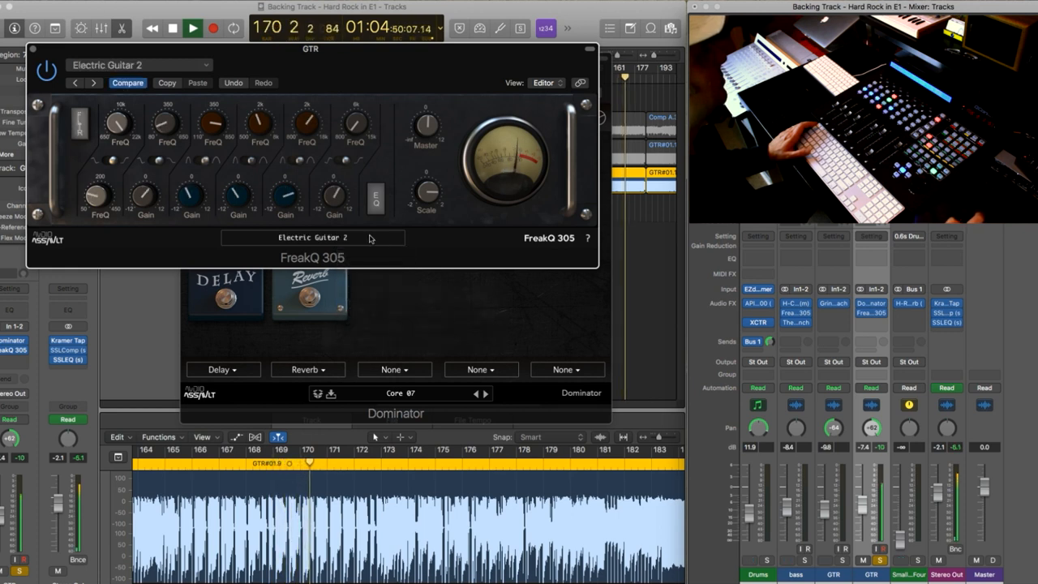
pyautogui.click(312, 237)
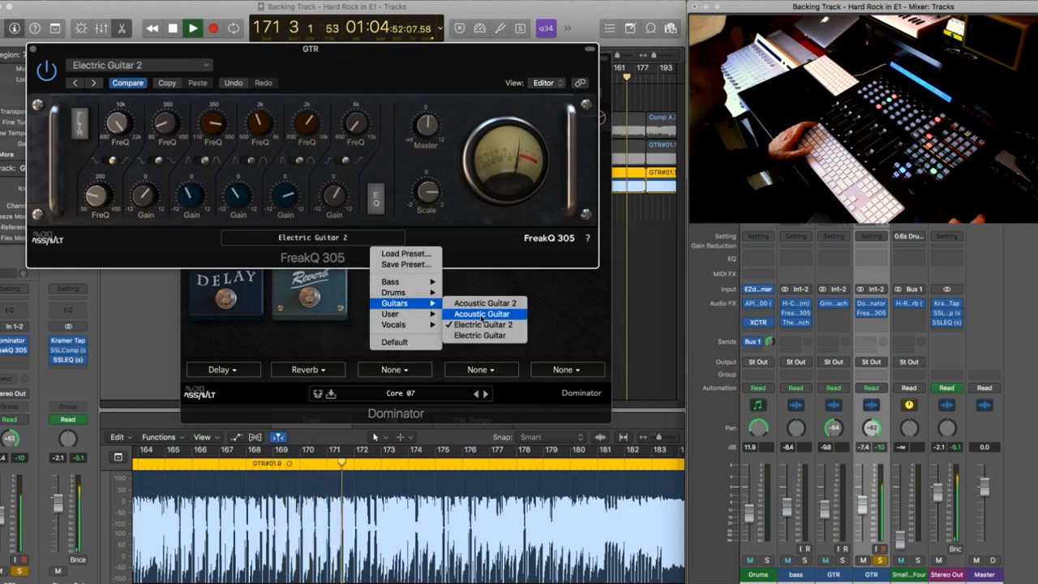
pyautogui.click(480, 334)
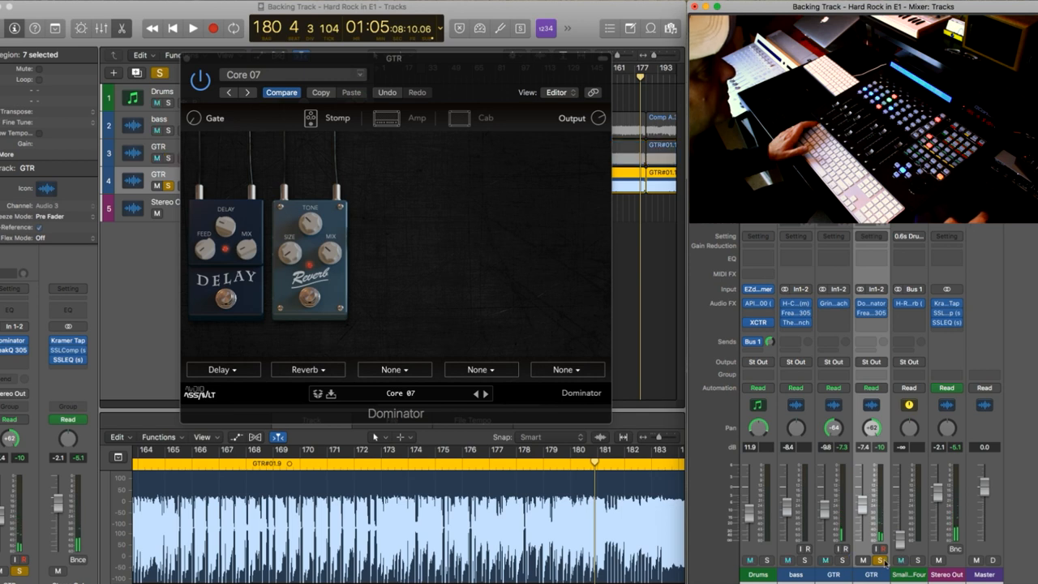
# Step: Close the Dominator window, leaving the arrangement and mixer fully visible
pyautogui.click(191, 28)
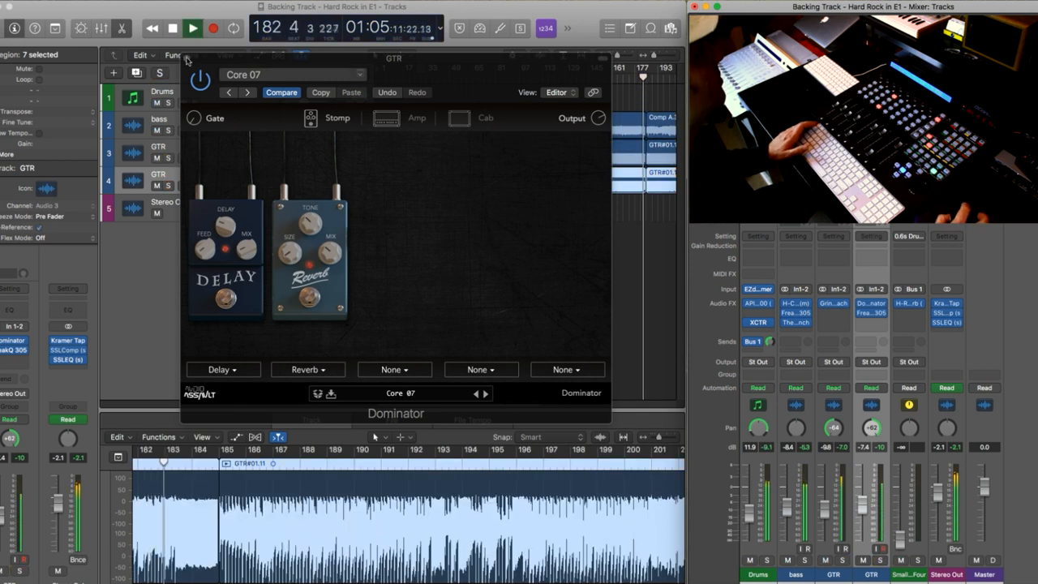
pyautogui.click(188, 61)
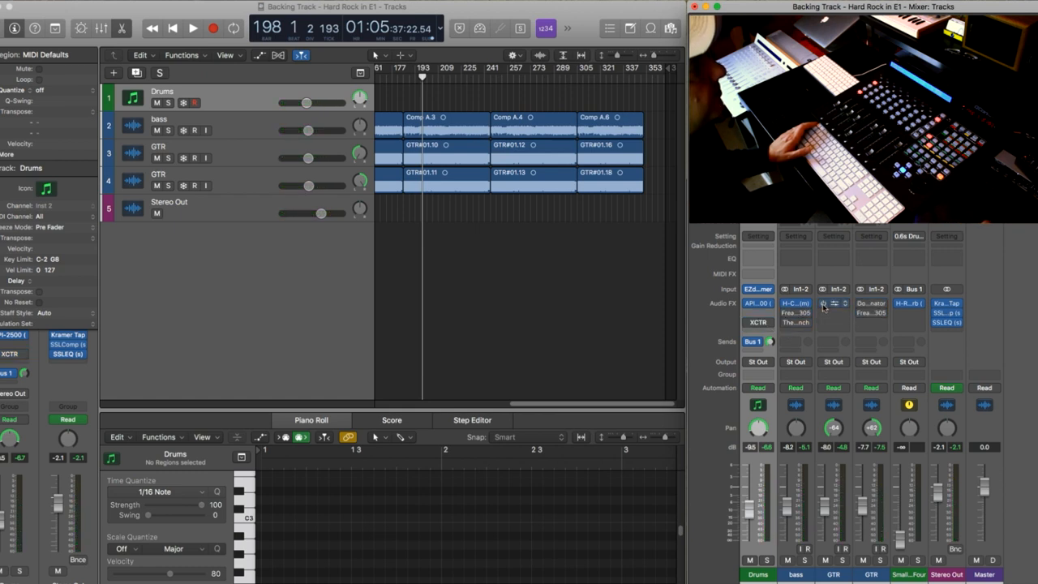
# Step: Select the first GTR track so its audio region shows in the editor during playback
pyautogui.click(191, 27)
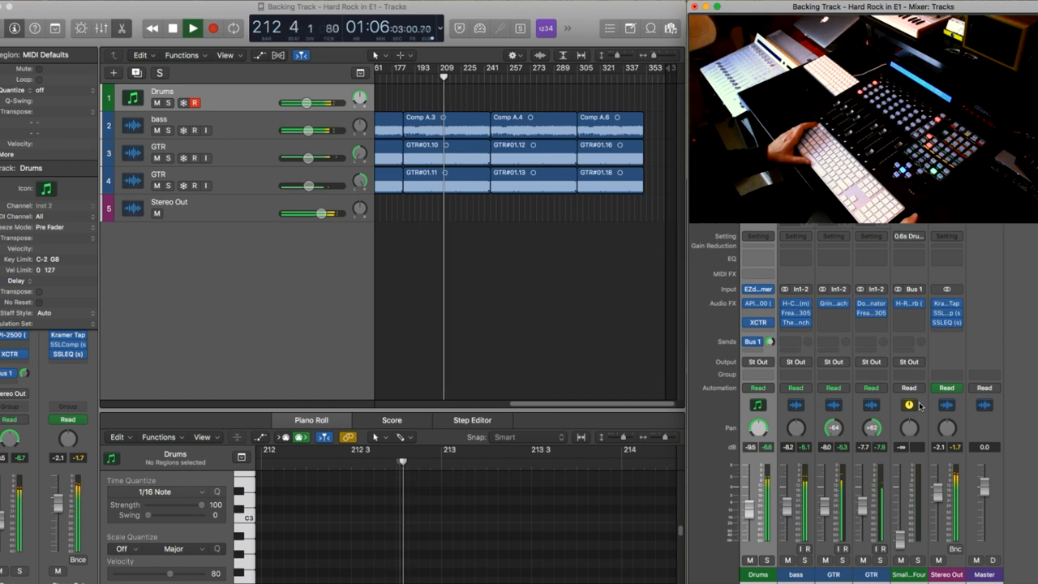
pyautogui.click(159, 146)
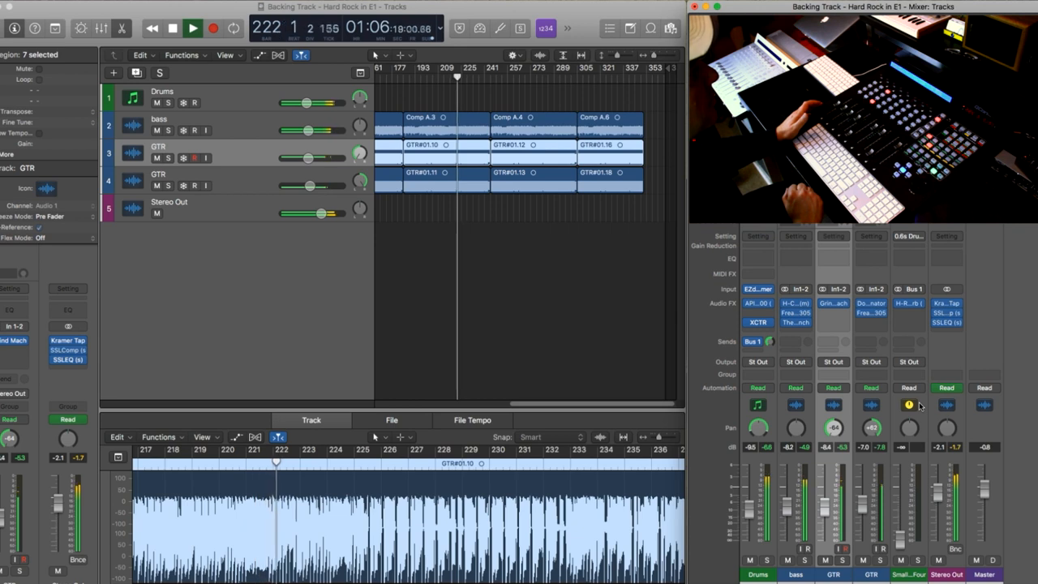